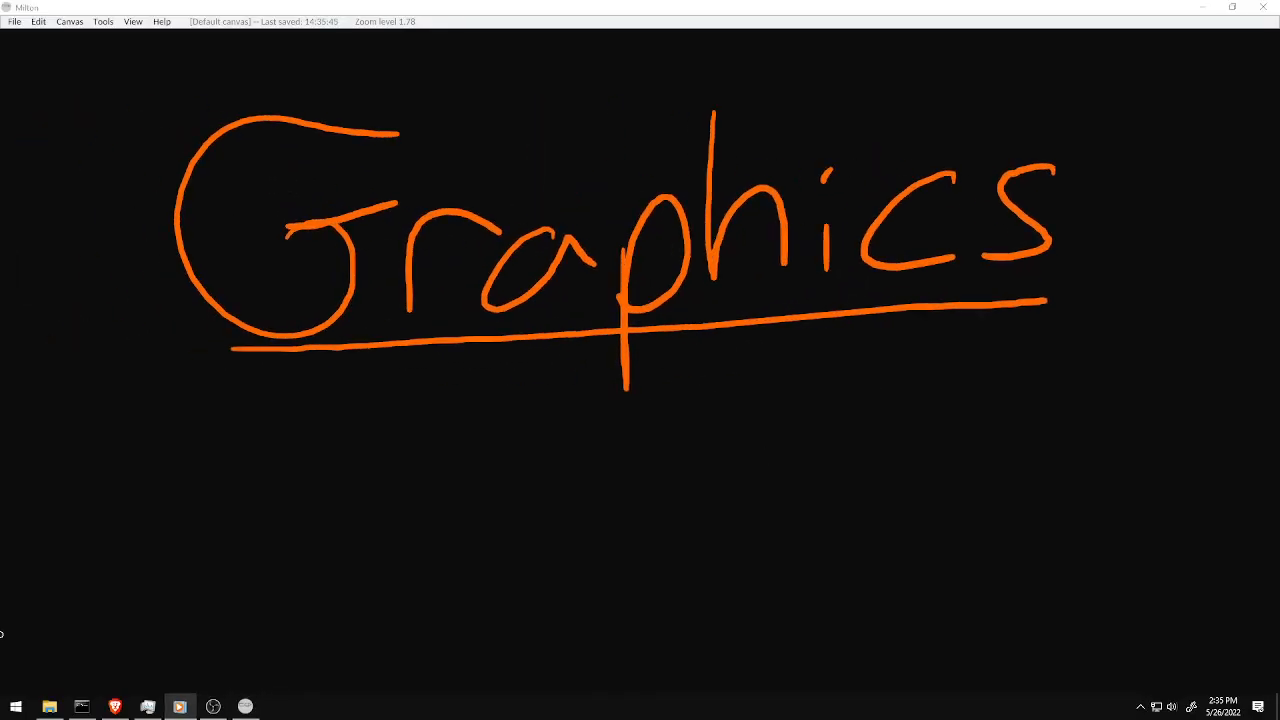
pyautogui.moveTo(552, 580)
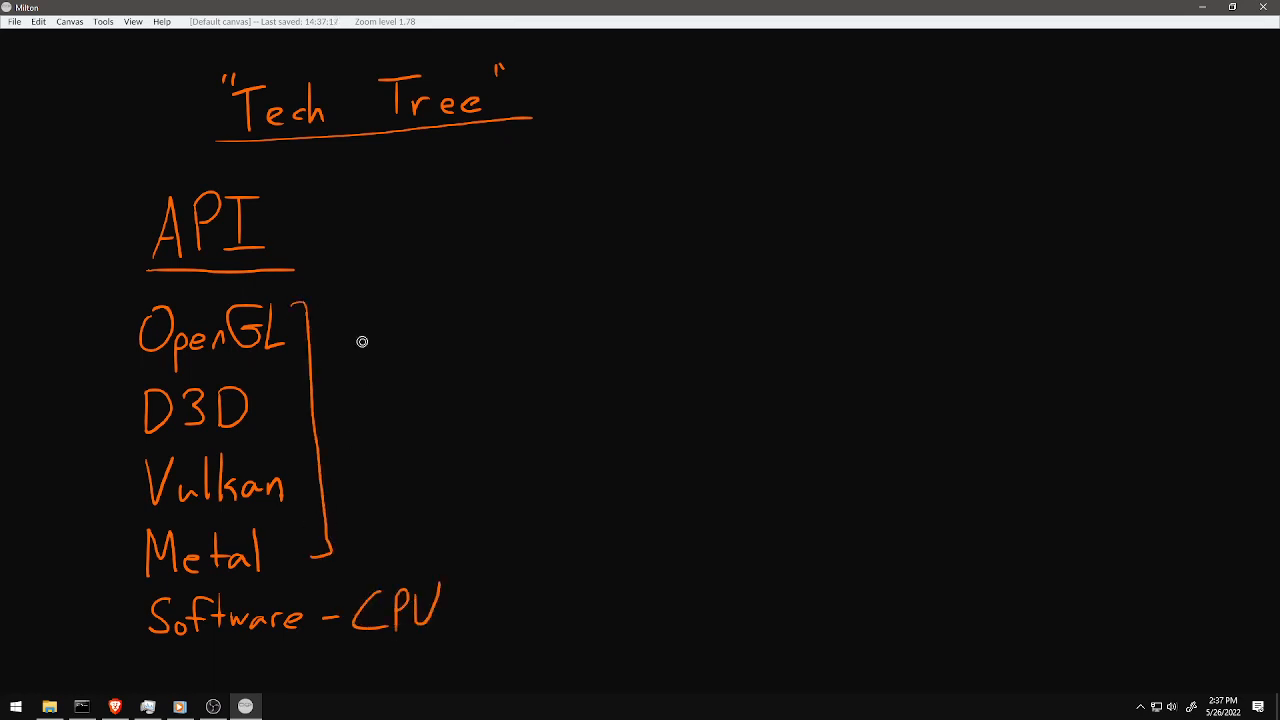
# - Write the GPU label beside the bracket grouping OpenGL, D3D, Vulkan and Metal
pyautogui.moveTo(345, 350); pyautogui.dragTo(420, 320)
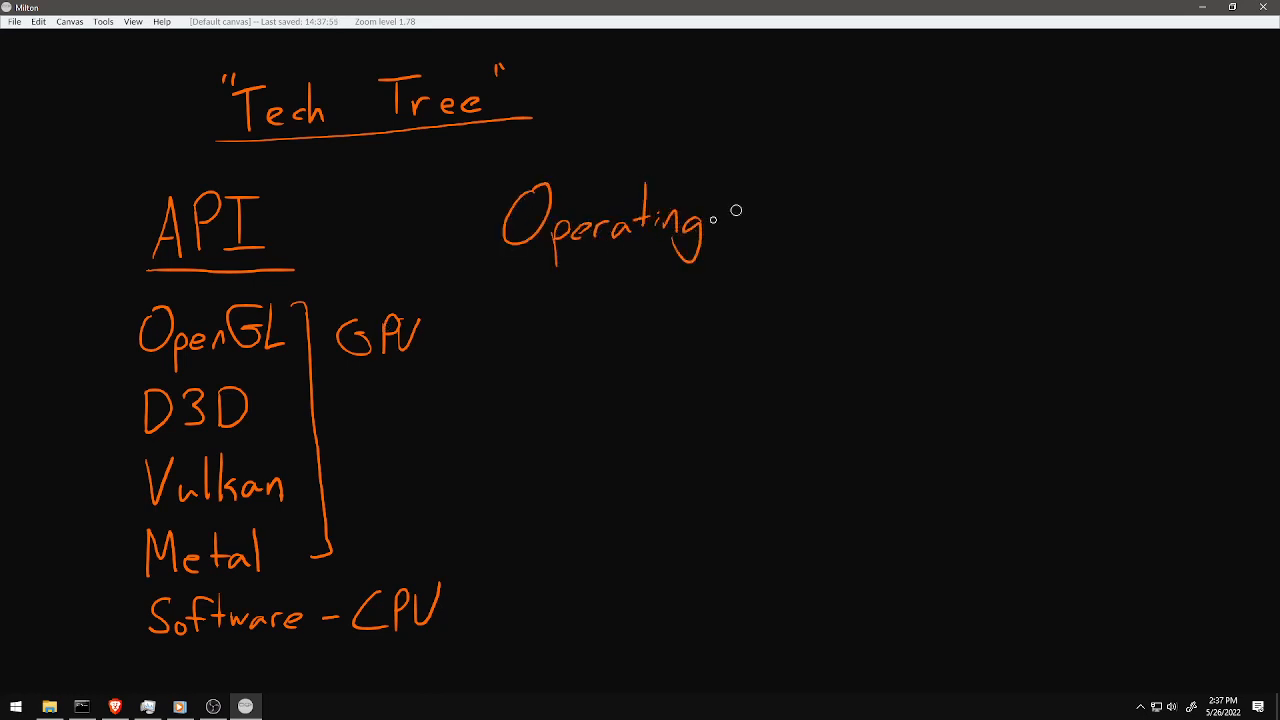
# - Finish the Operating System heading and add Mac and Mobile to its Win32, Linux, Web list
pyautogui.moveTo(720, 210); pyautogui.dragTo(825, 235)
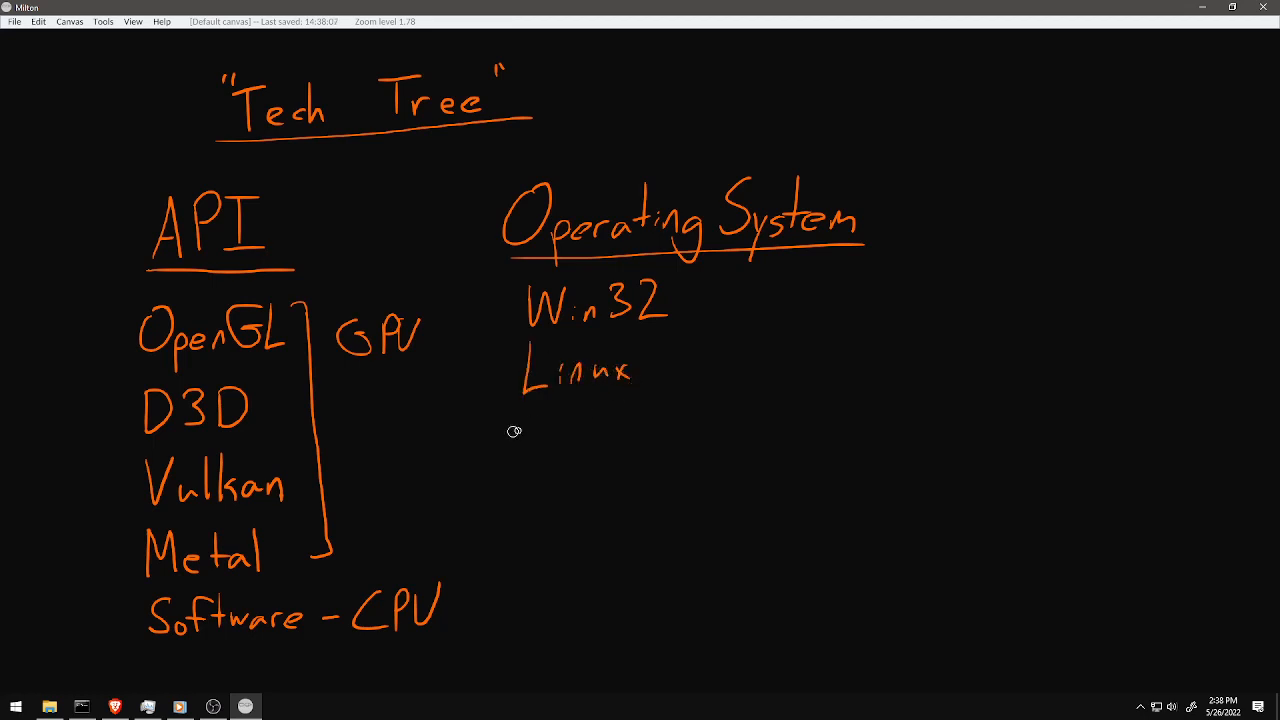
pyautogui.moveTo(520, 430); pyautogui.dragTo(600, 445)
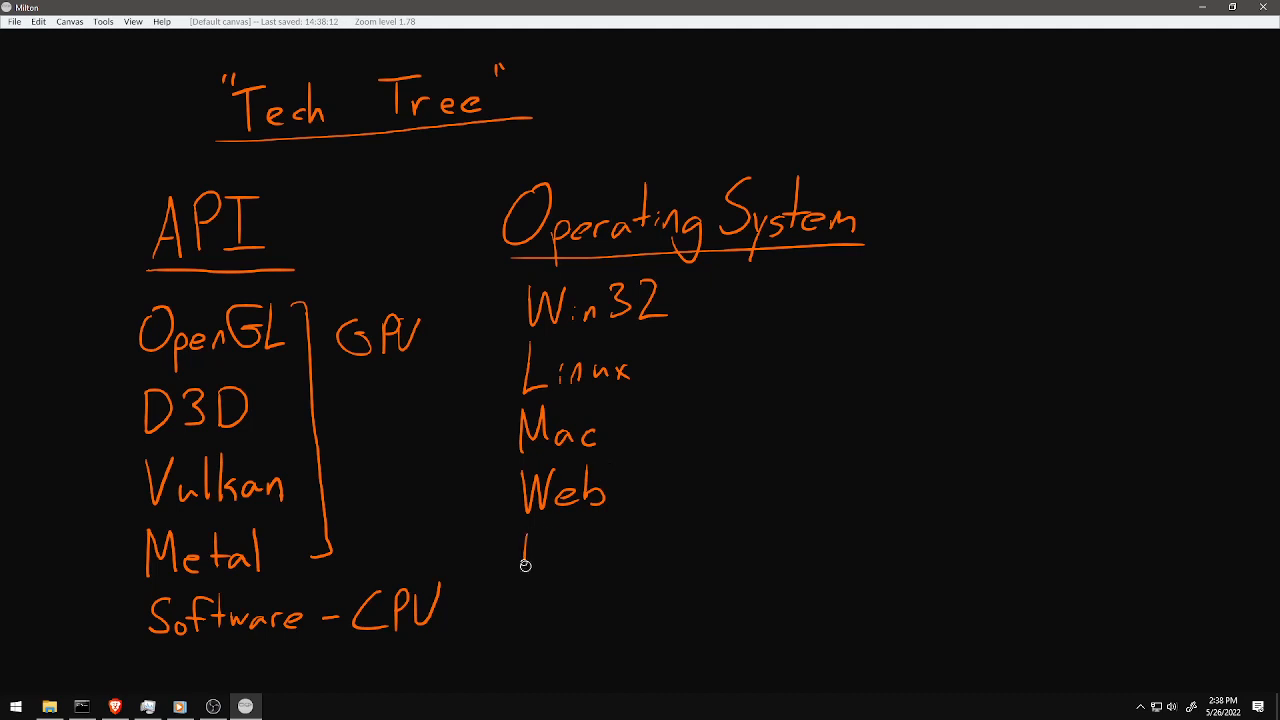
pyautogui.moveTo(520, 545); pyautogui.dragTo(645, 550)
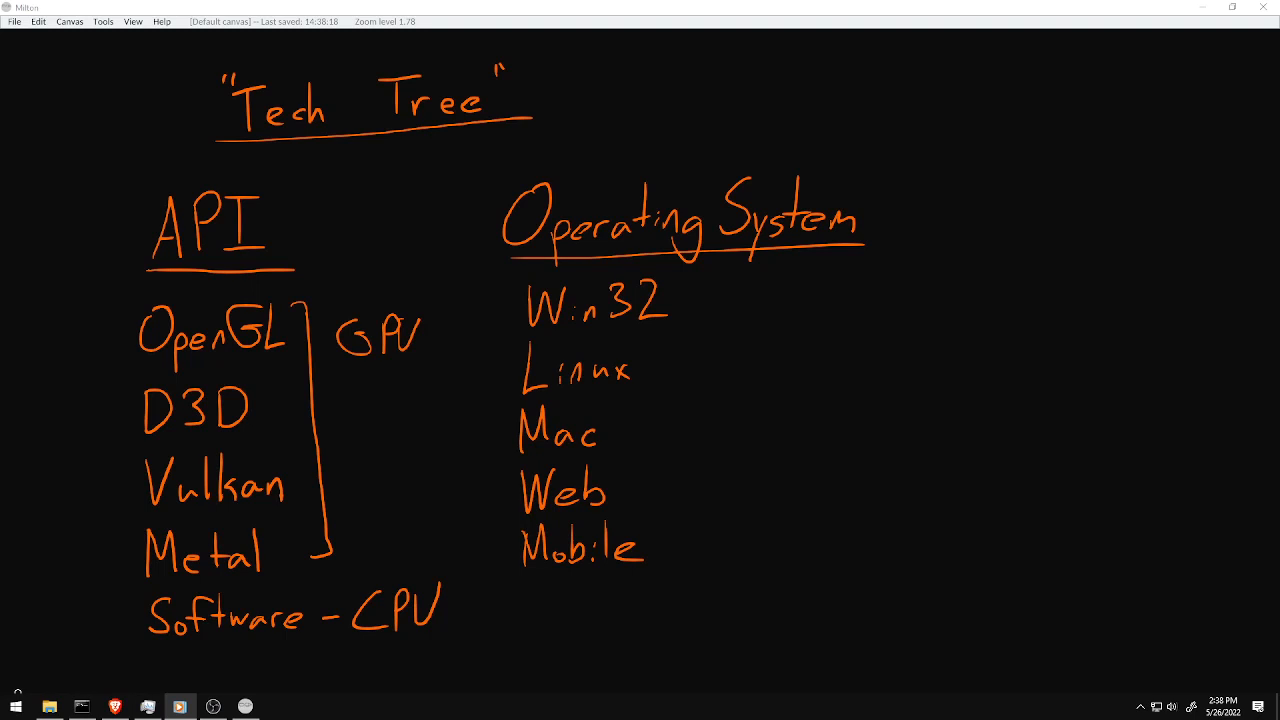
pyautogui.scroll(-3)
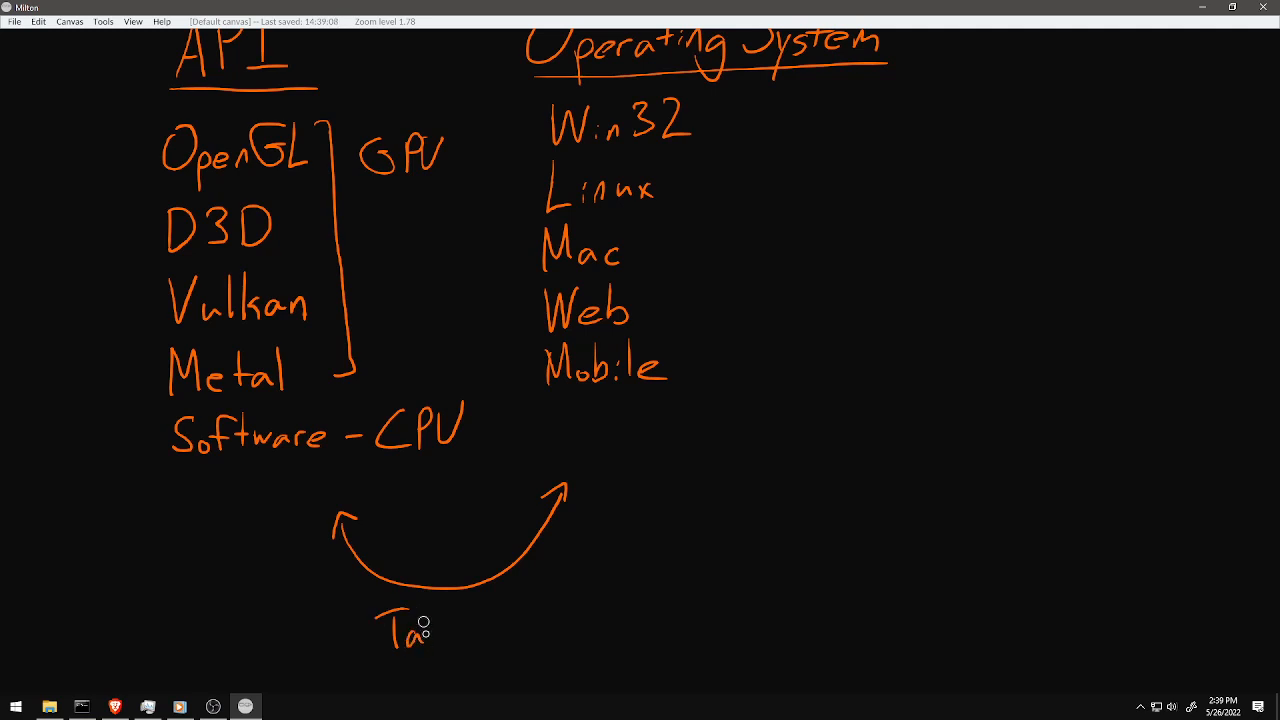
# - Label the double-headed arrow between the lists with Talk Back & Forth
pyautogui.moveTo(420, 630); pyautogui.dragTo(515, 600)
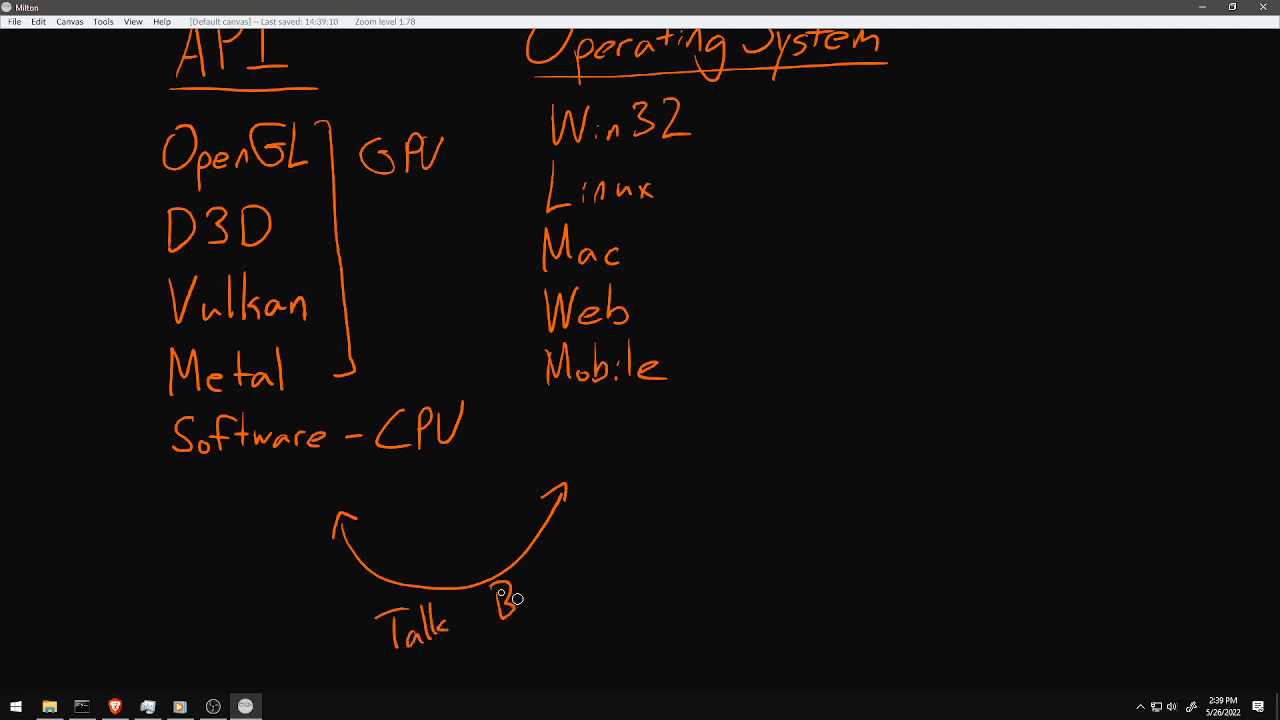
pyautogui.moveTo(490, 590); pyautogui.dragTo(620, 575)
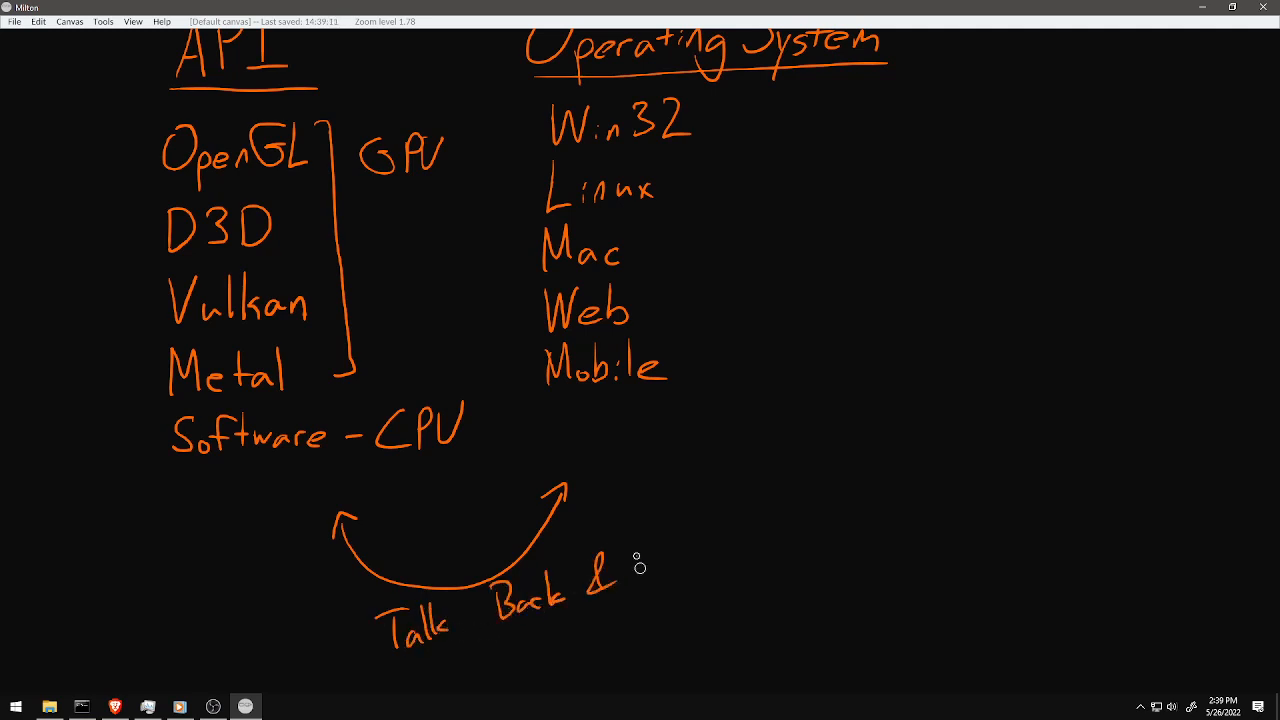
pyautogui.moveTo(630, 565); pyautogui.dragTo(710, 535)
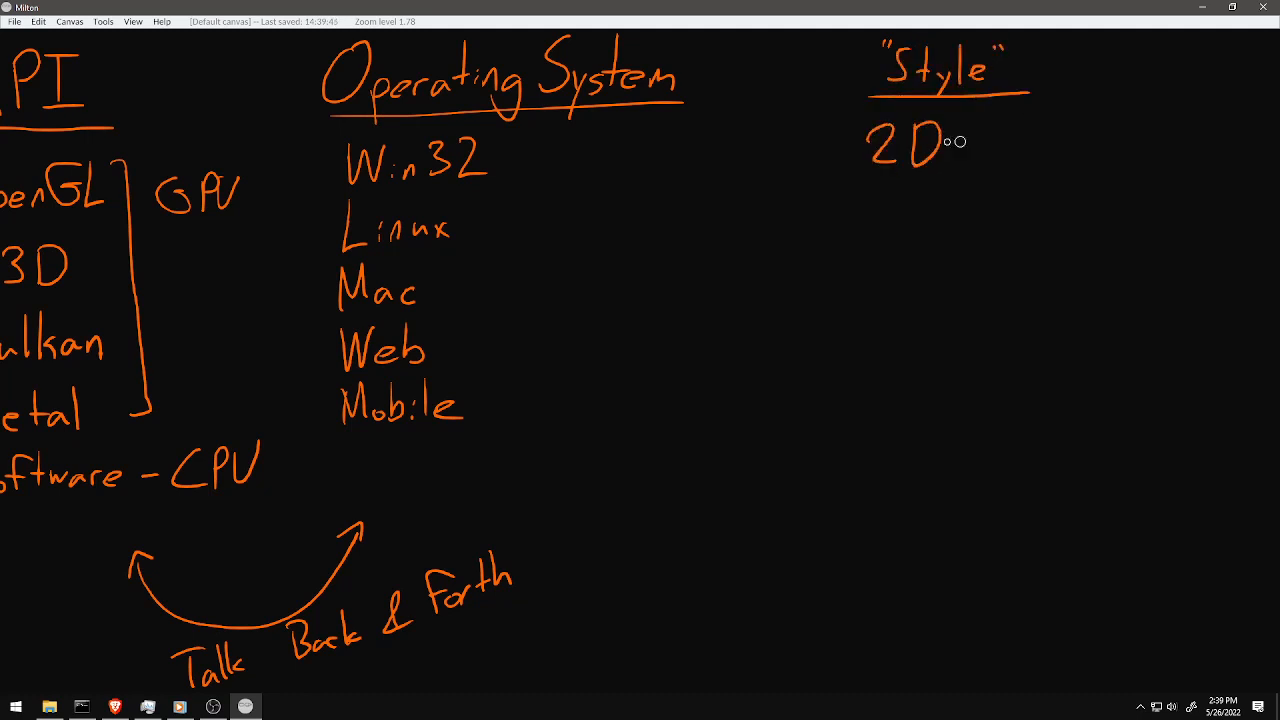
# - Write the first two Style entries, 2D-Tool and 2D-Game
pyautogui.moveTo(960, 141); pyautogui.dragTo(1035, 141)
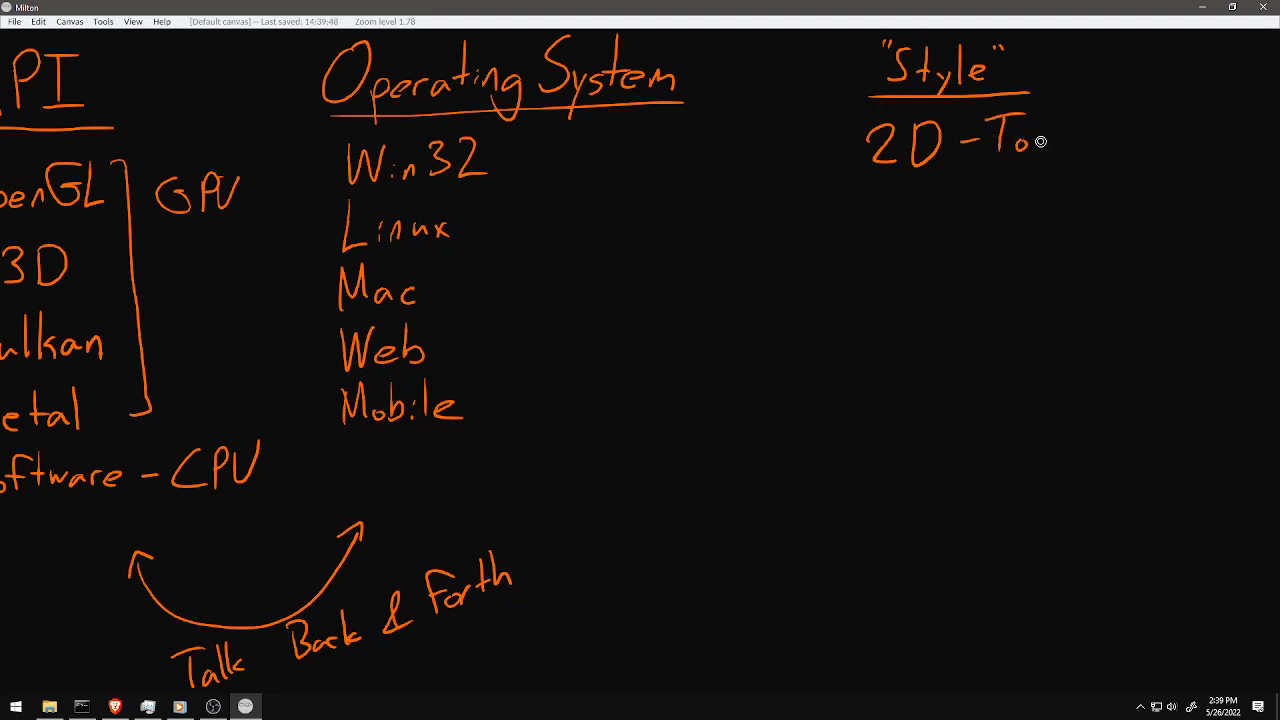
pyautogui.moveTo(1035, 140); pyautogui.dragTo(1060, 135)
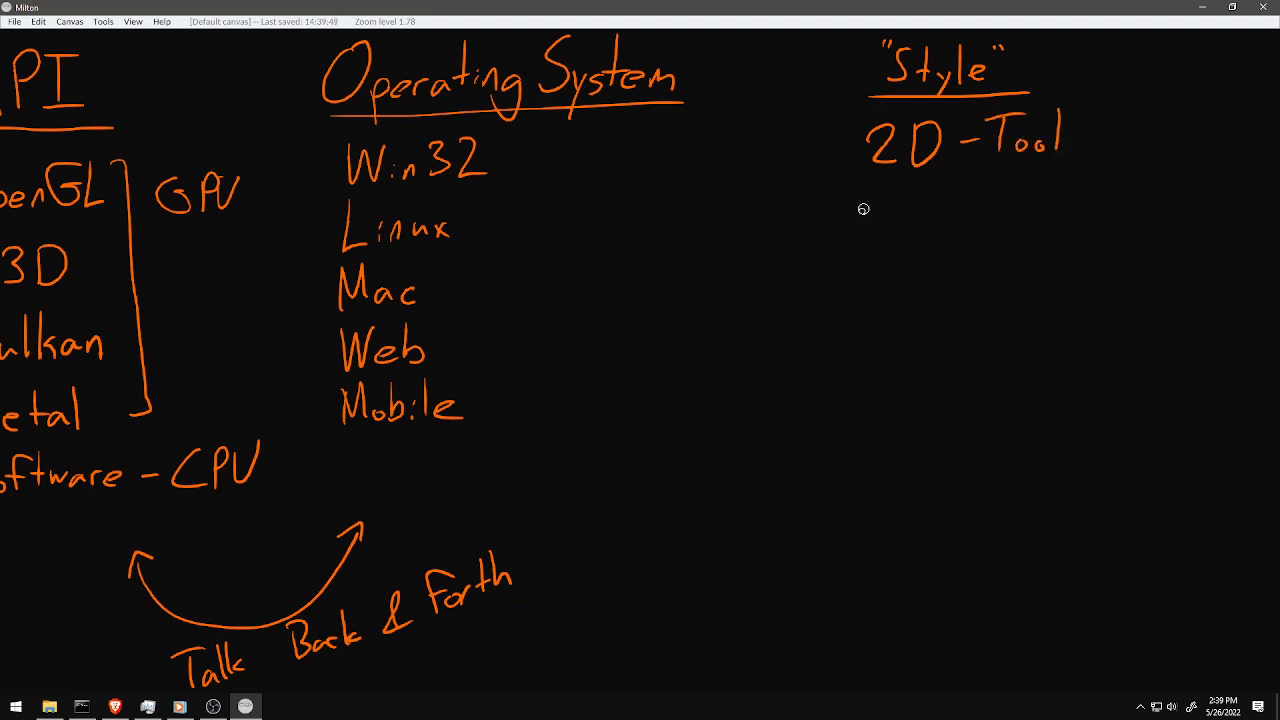
pyautogui.moveTo(860, 225); pyautogui.dragTo(1010, 220)
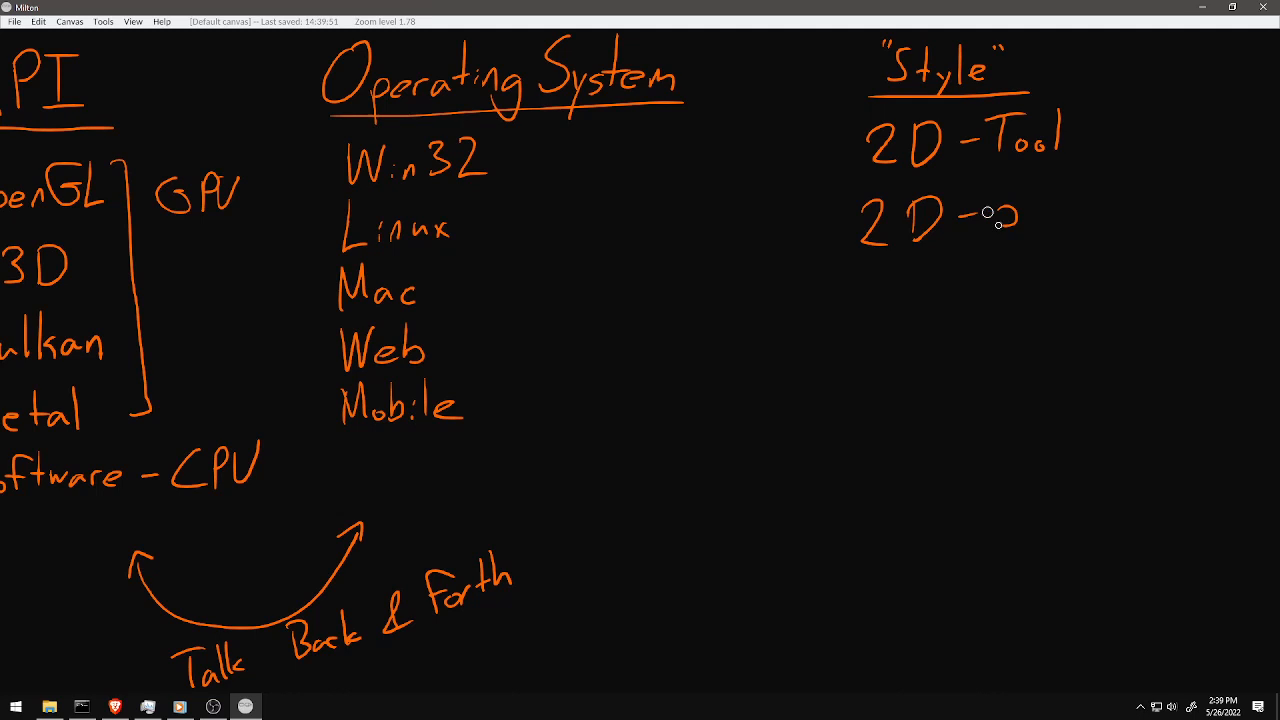
pyautogui.moveTo(985, 215); pyautogui.dragTo(1075, 210)
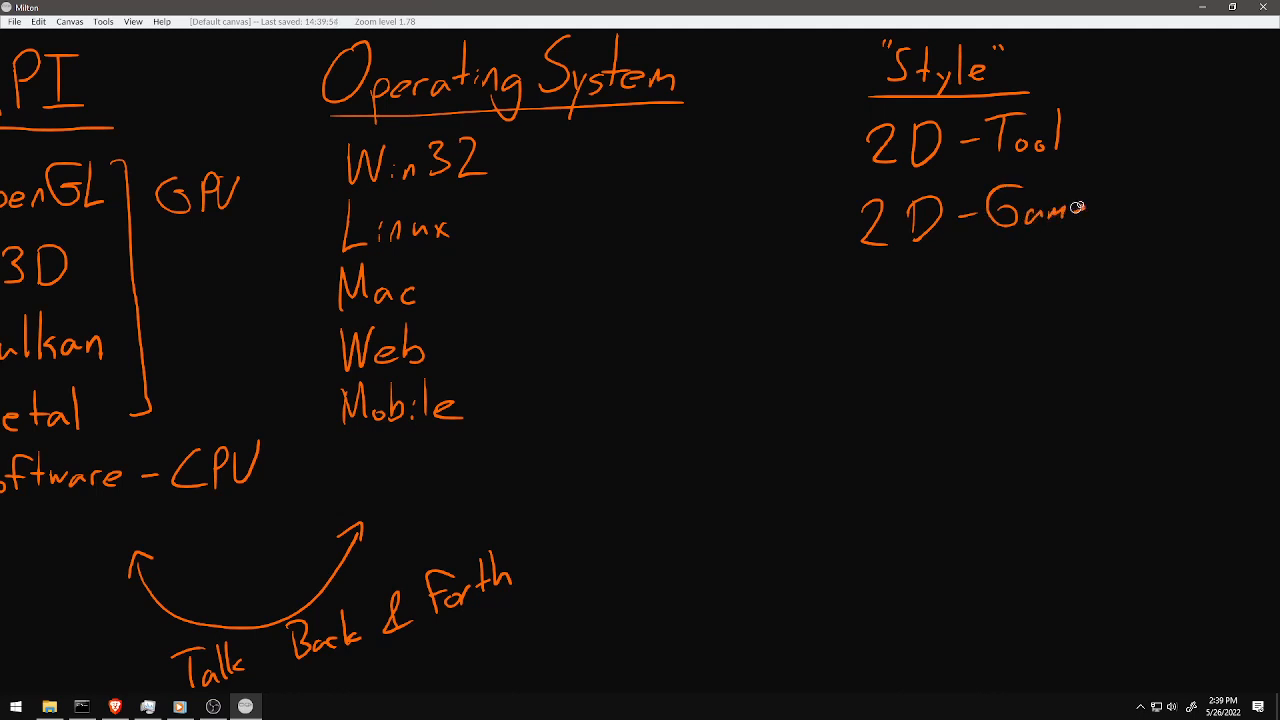
pyautogui.moveTo(1075, 210); pyautogui.dragTo(1095, 200)
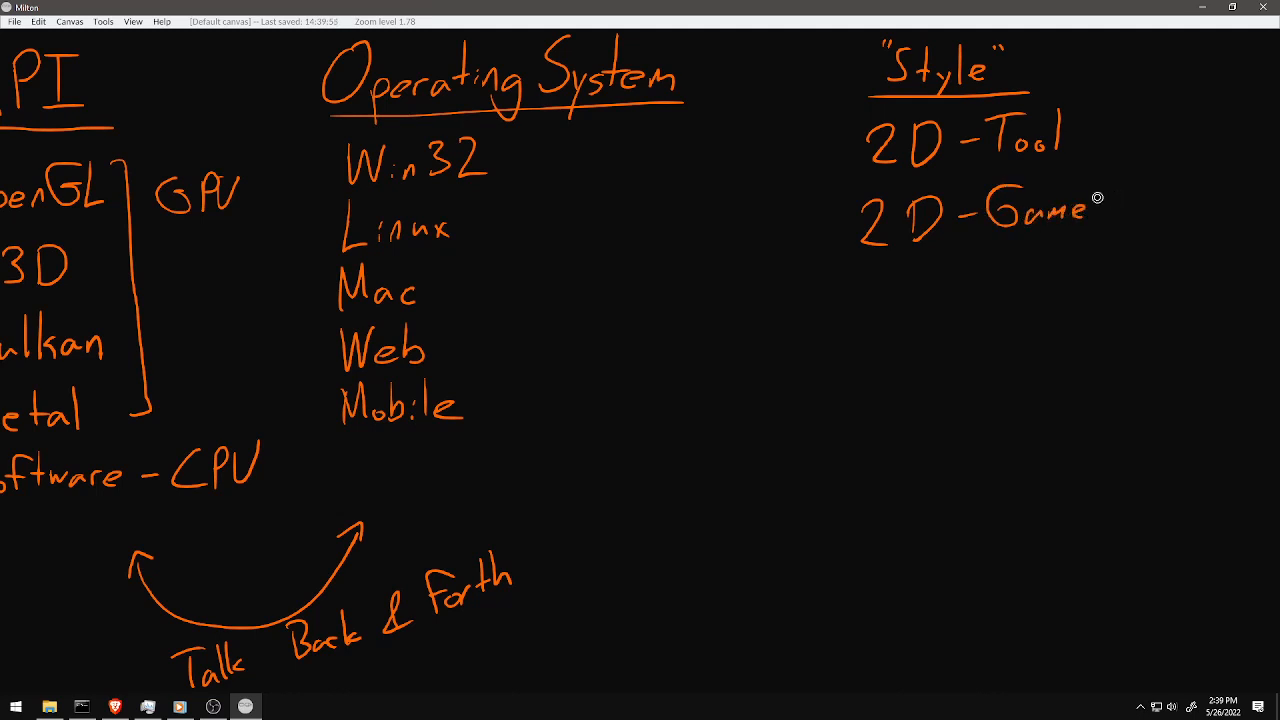
pyautogui.moveTo(867, 279)
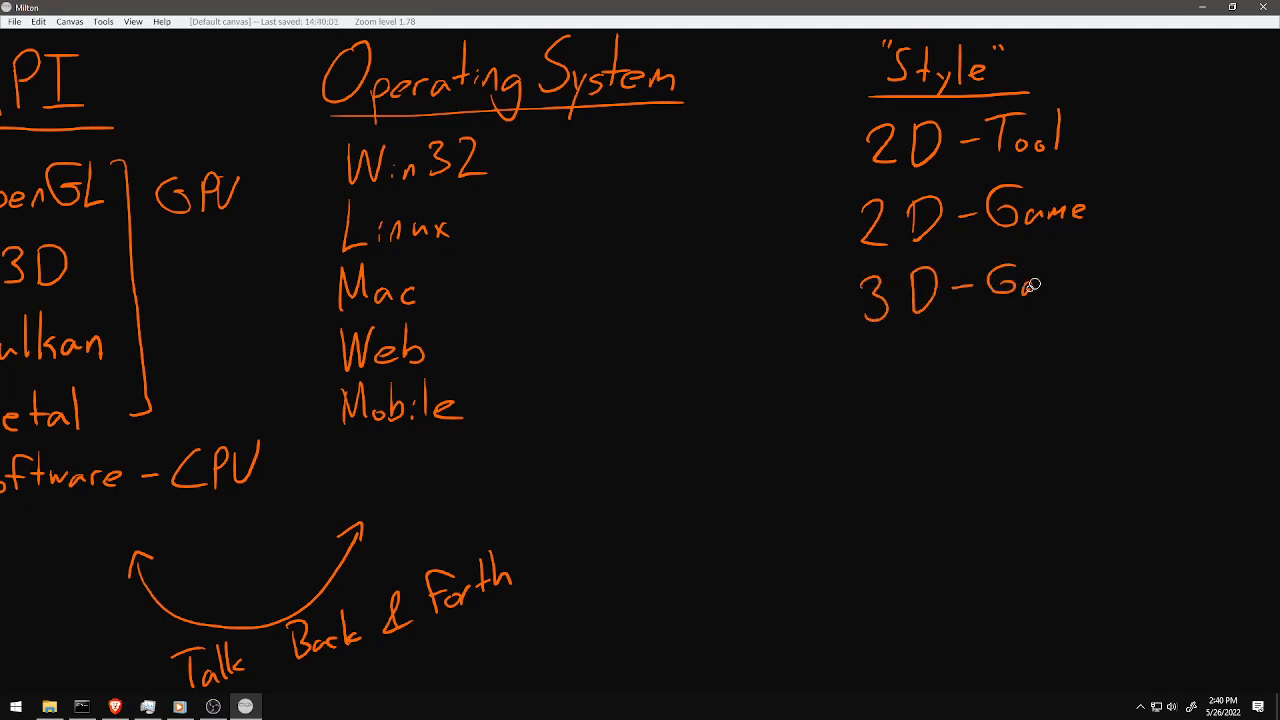
# - Finish 3D-Game and add the fourth Style entry, 3D-Modeling/Vis
pyautogui.moveTo(1030, 285); pyautogui.dragTo(1090, 290)
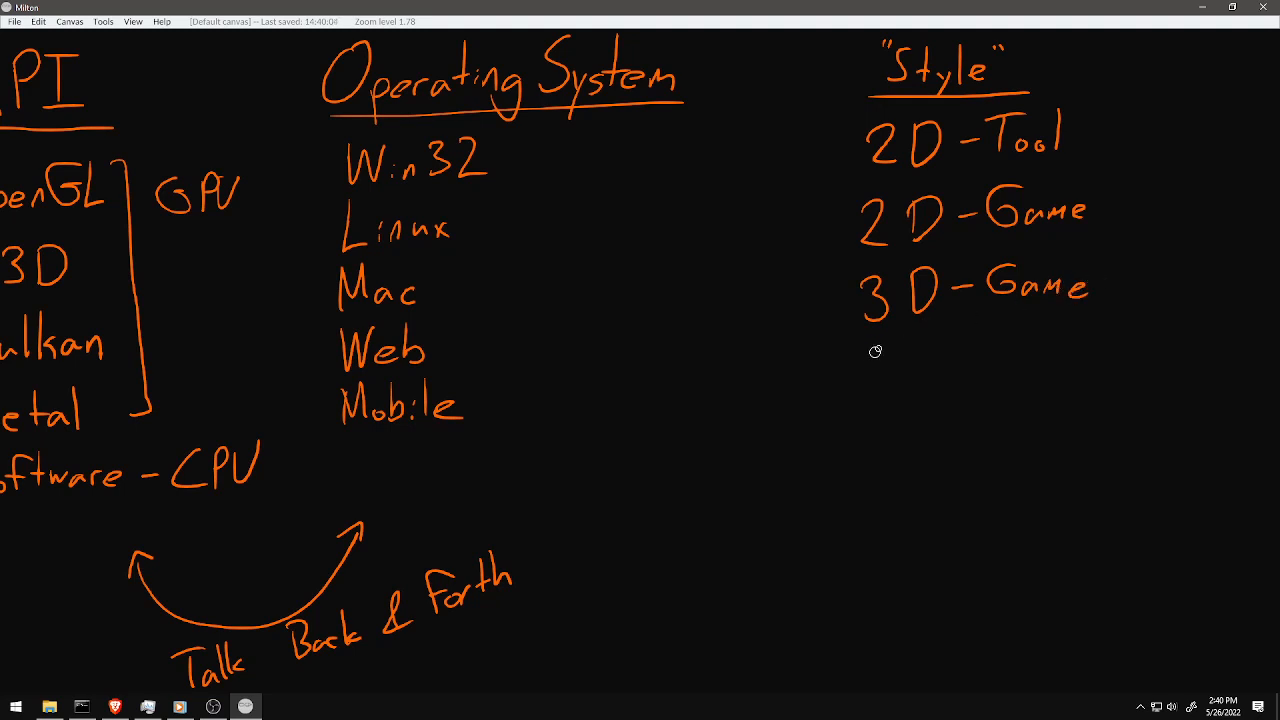
pyautogui.moveTo(870, 360); pyautogui.dragTo(975, 355)
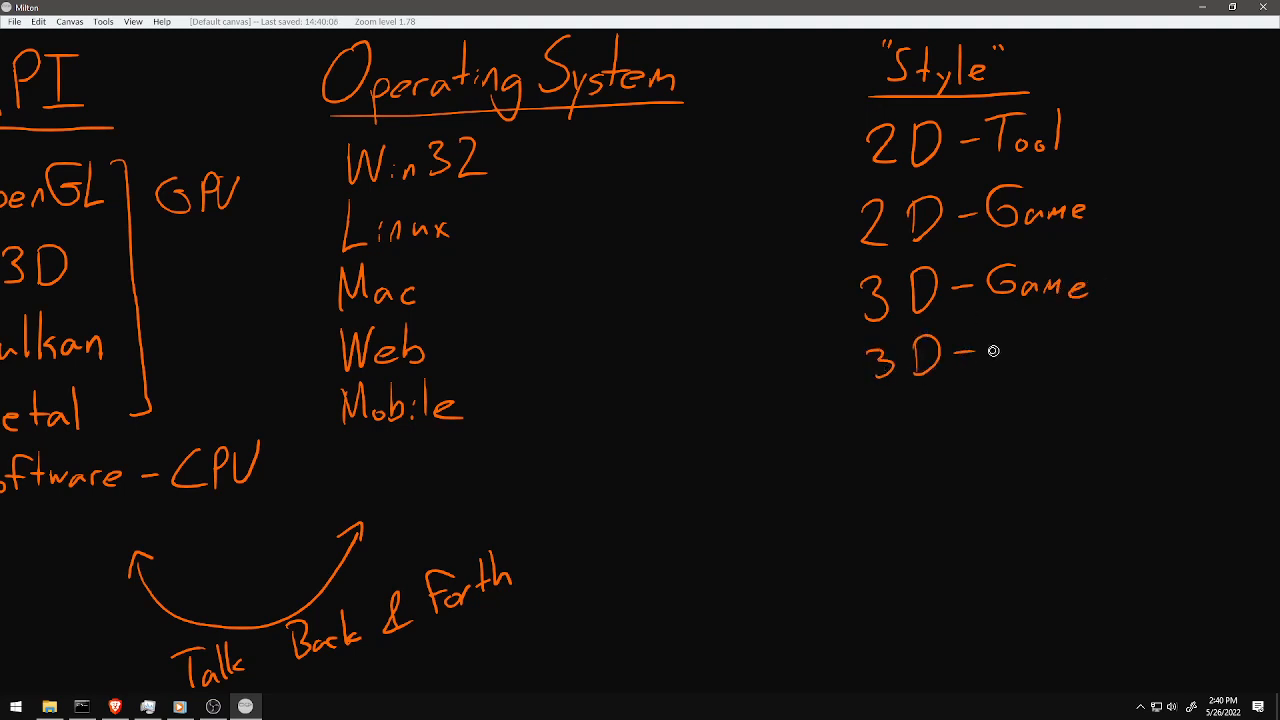
pyautogui.moveTo(985, 350); pyautogui.dragTo(1085, 350)
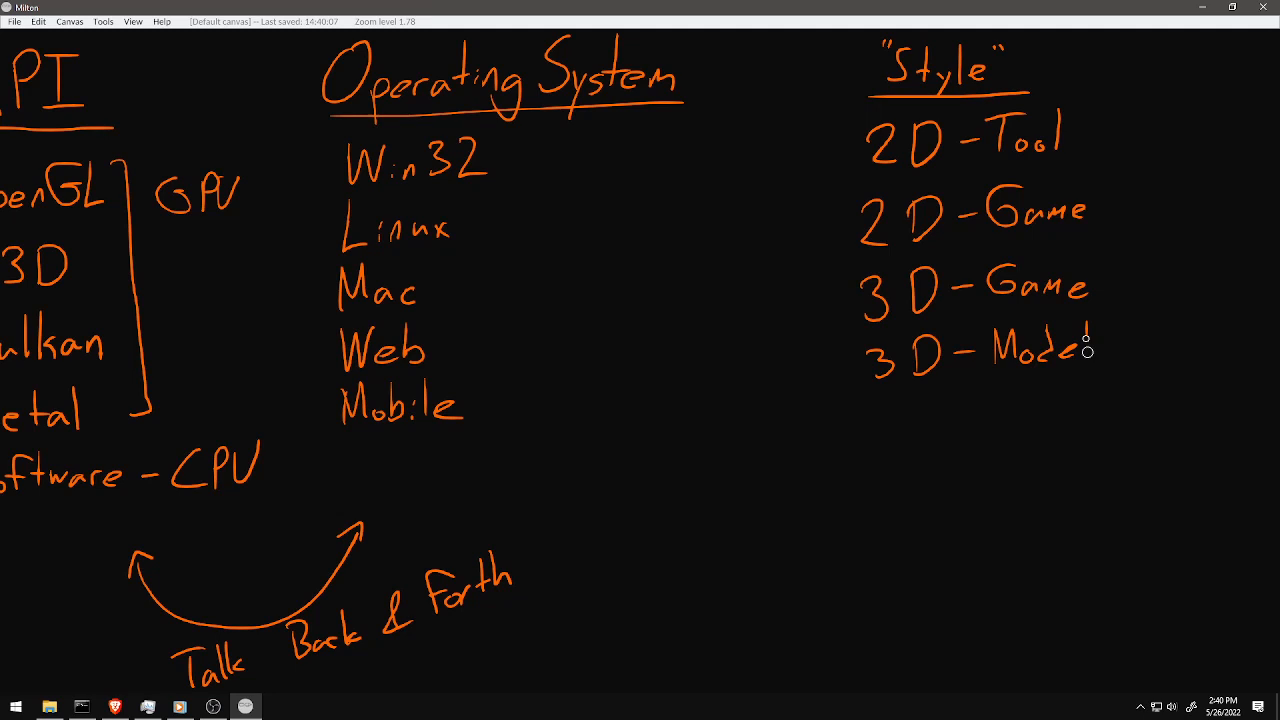
pyautogui.moveTo(1075, 345); pyautogui.dragTo(1140, 370)
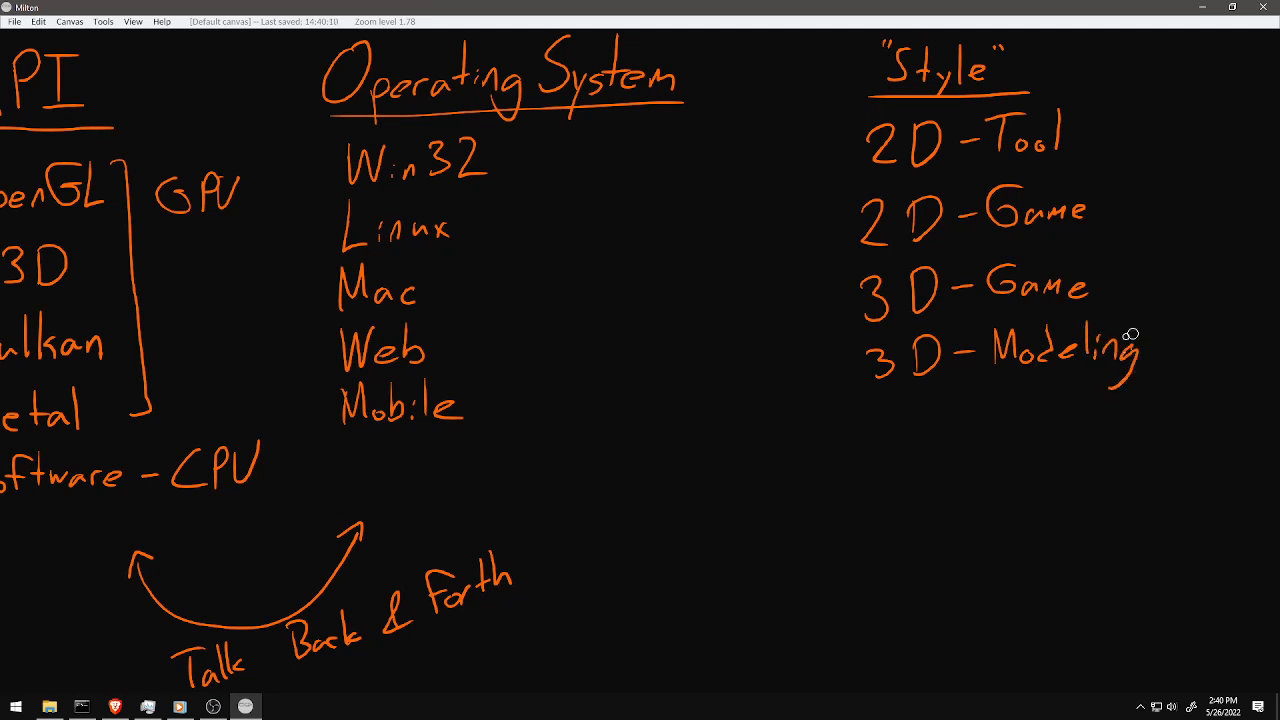
pyautogui.moveTo(1140, 360); pyautogui.dragTo(1210, 350)
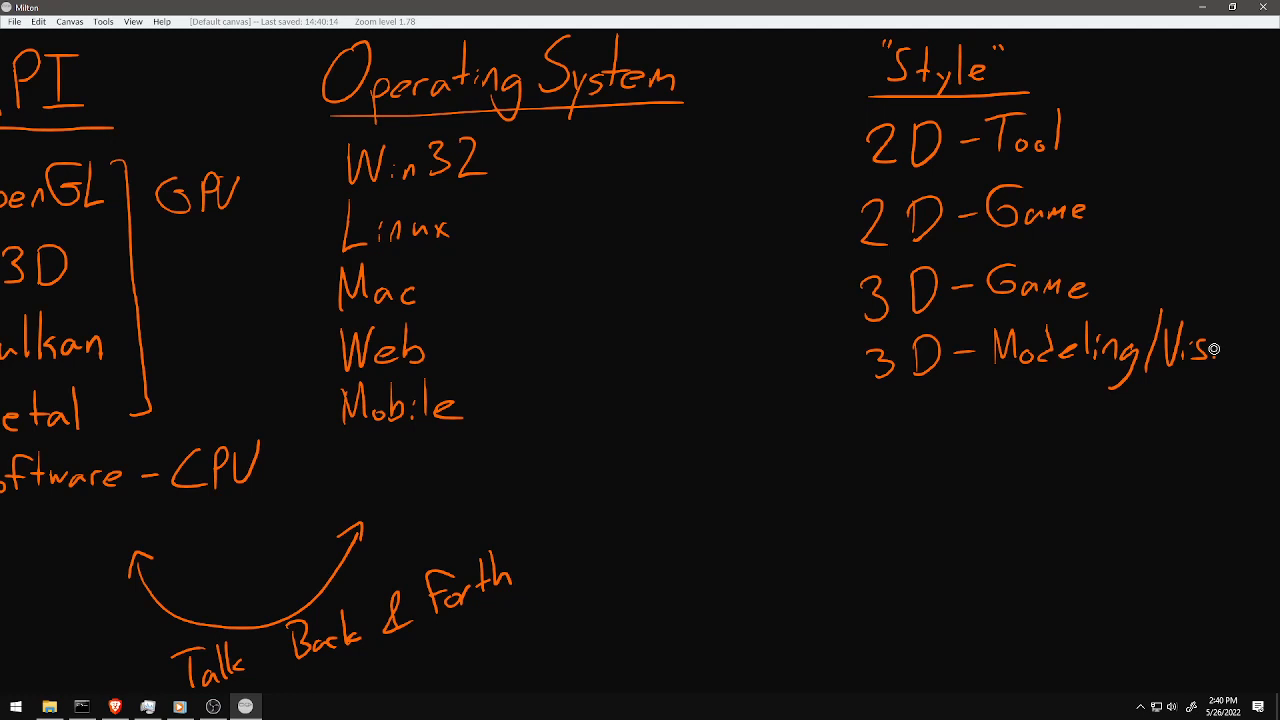
pyautogui.moveTo(851, 593)
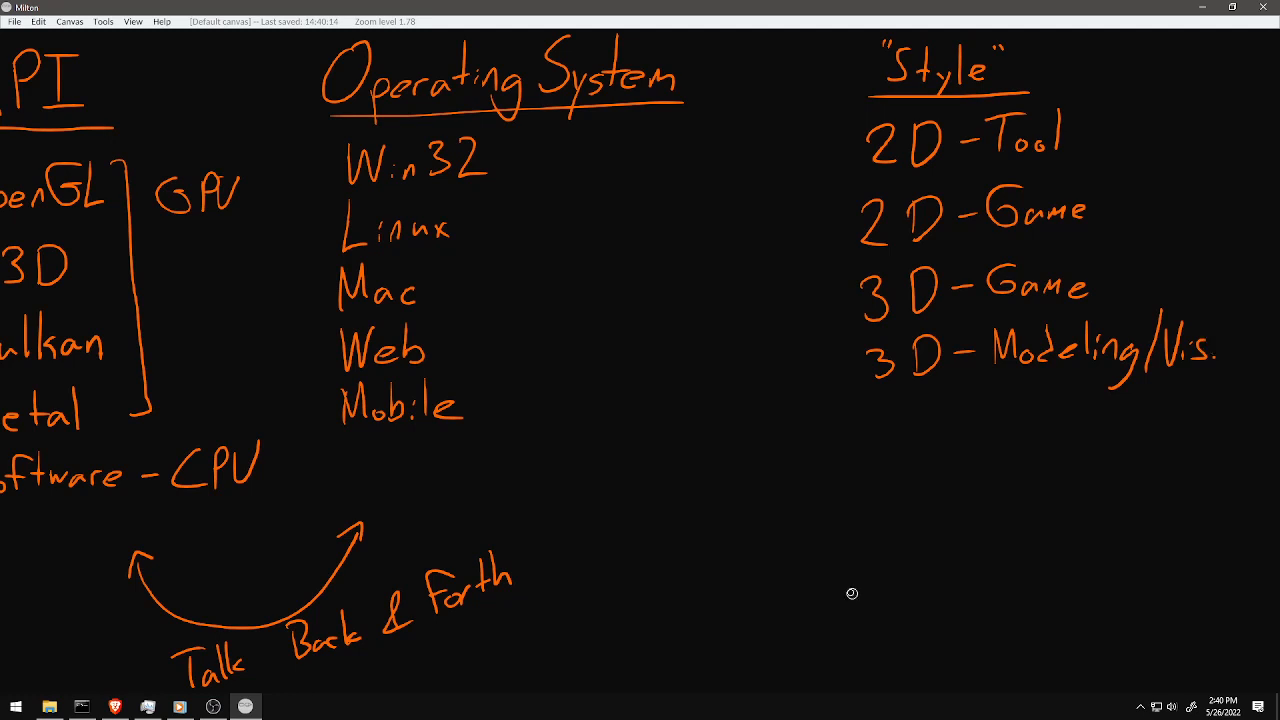
# - Write Abstraction to beneath the Style list and continue onto a second line
pyautogui.moveTo(852, 595); pyautogui.dragTo(920, 590)
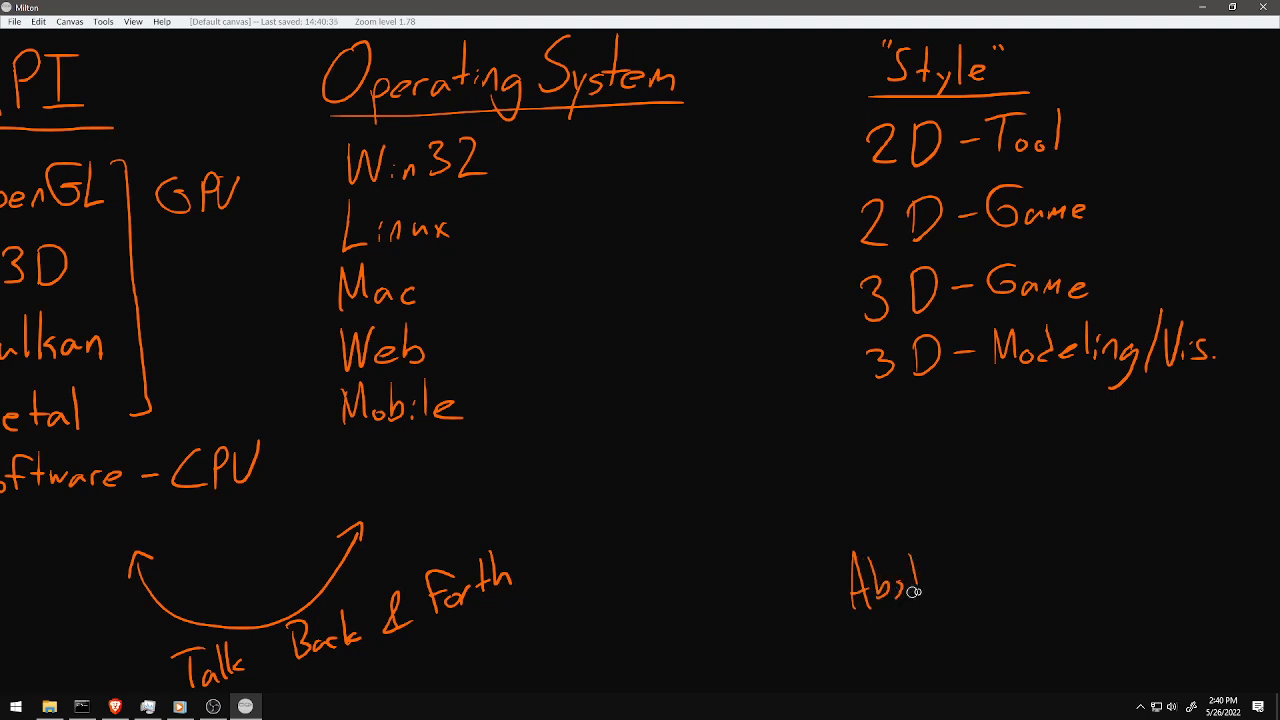
pyautogui.moveTo(920, 590); pyautogui.dragTo(1010, 570)
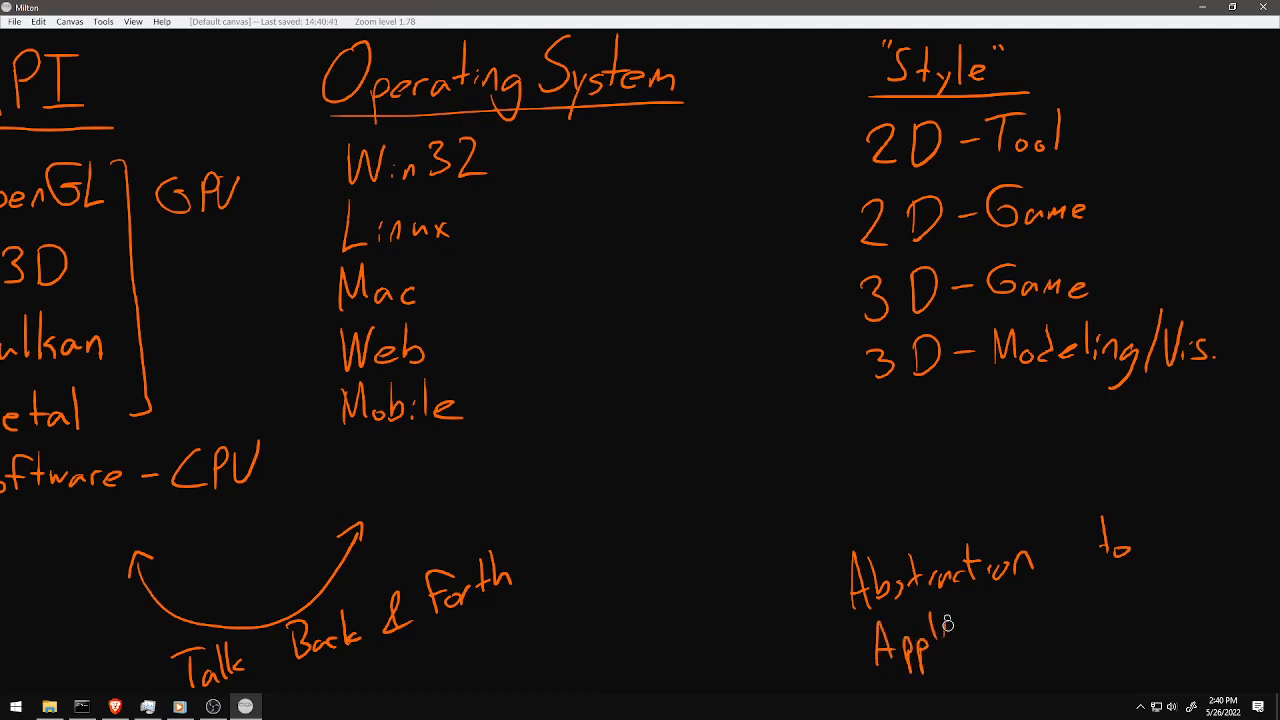
pyautogui.moveTo(935, 620); pyautogui.dragTo(1045, 615)
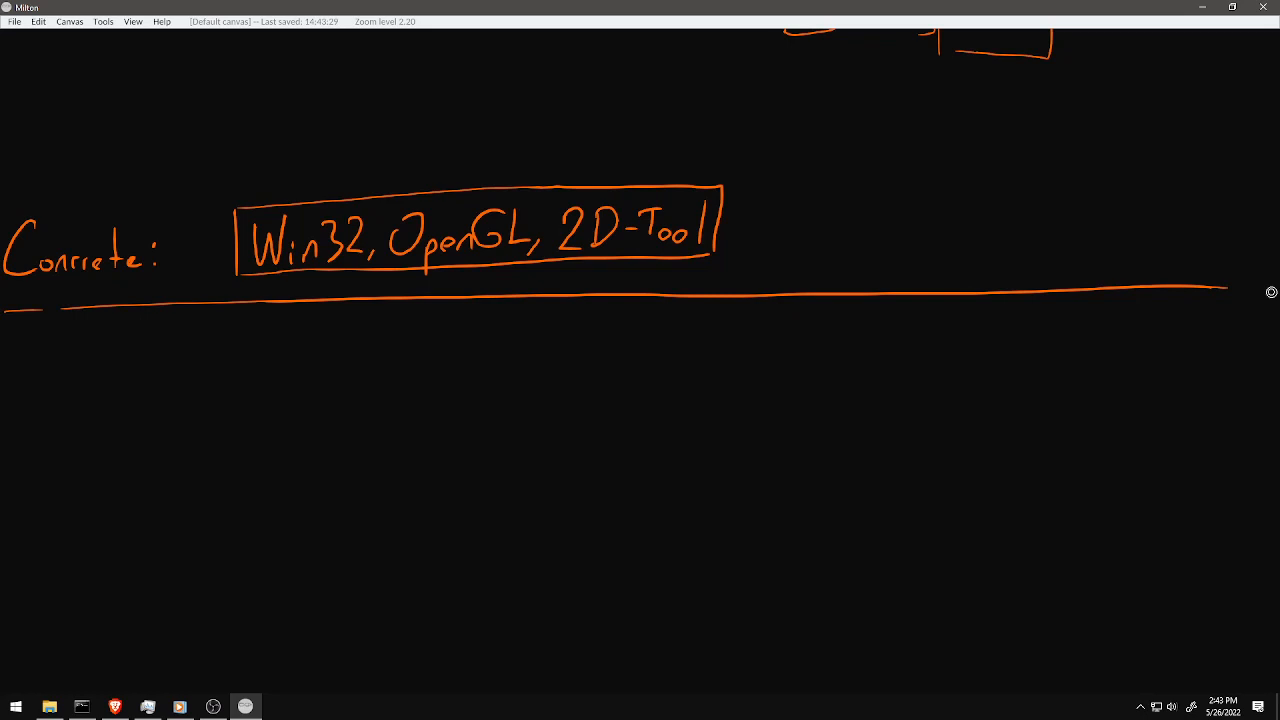
pyautogui.moveTo(843, 297)
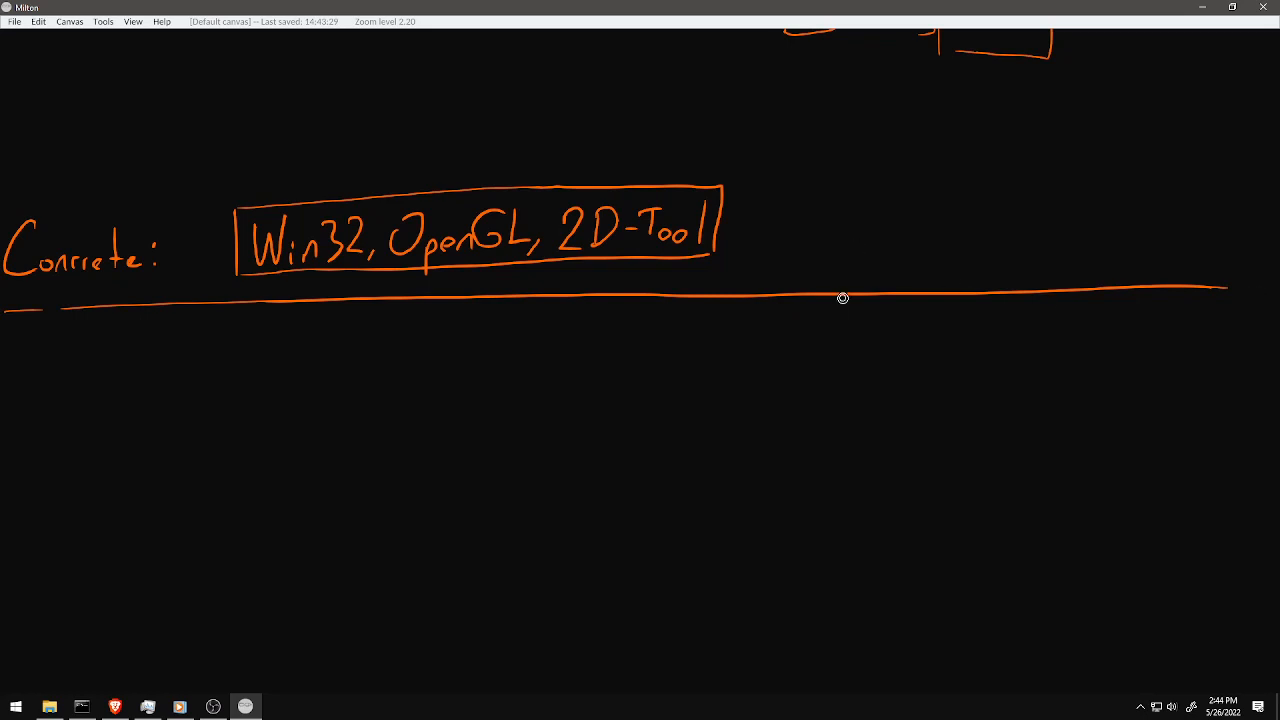
pyautogui.moveTo(2, 501)
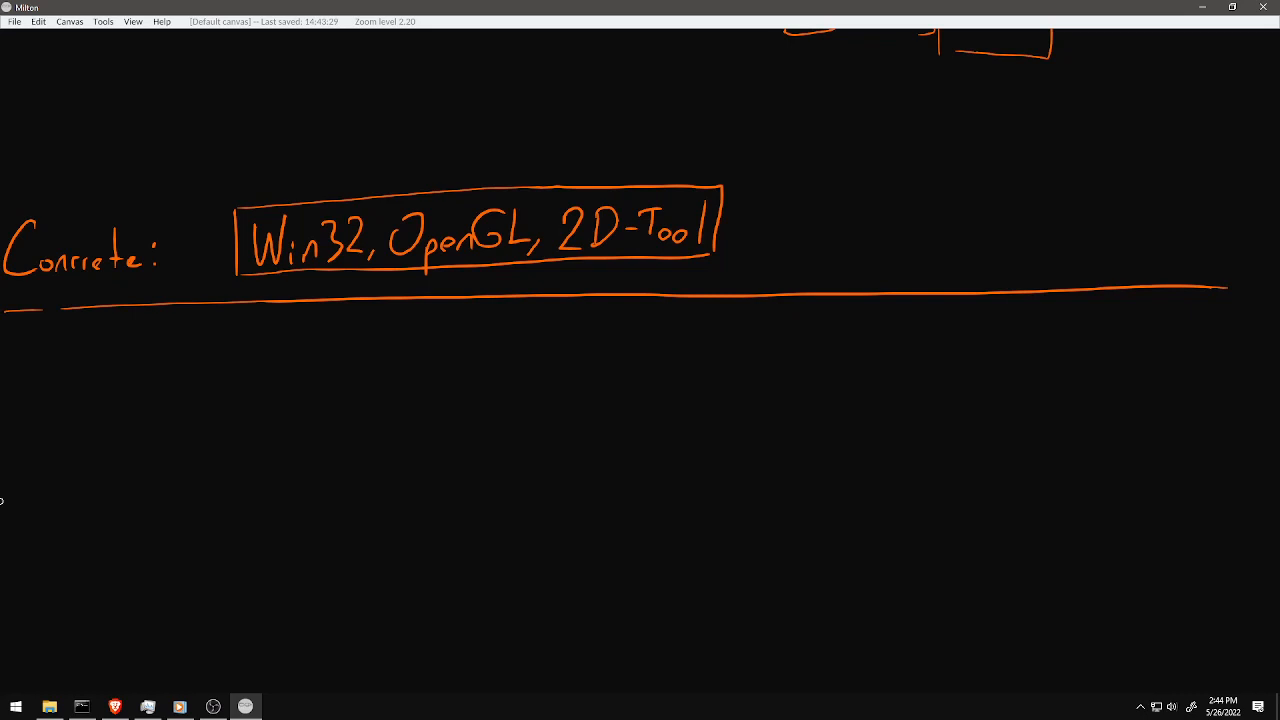
# - Write boxed Win32, D3D, 2D-Tool, then boxed Win32, Win32, OpenGL and Win32, D3D entries below
pyautogui.moveTo(805, 240); pyautogui.dragTo(905, 225)
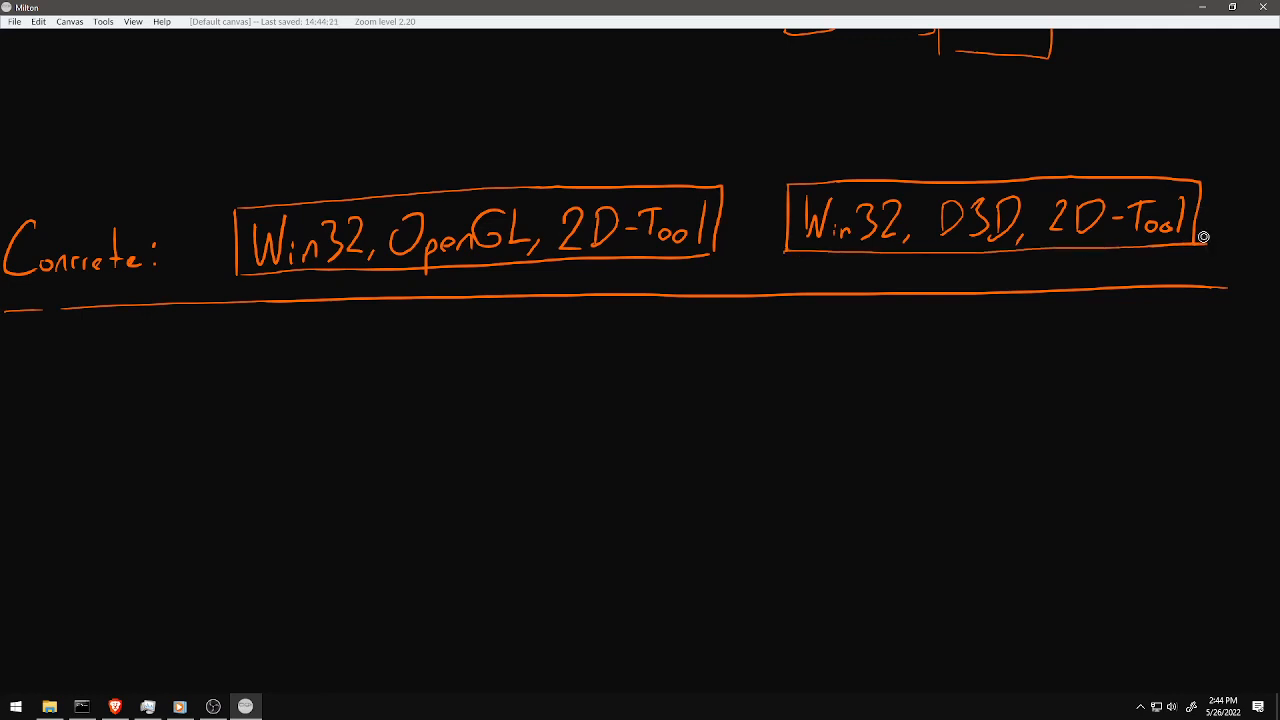
pyautogui.moveTo(70, 400); pyautogui.dragTo(135, 420)
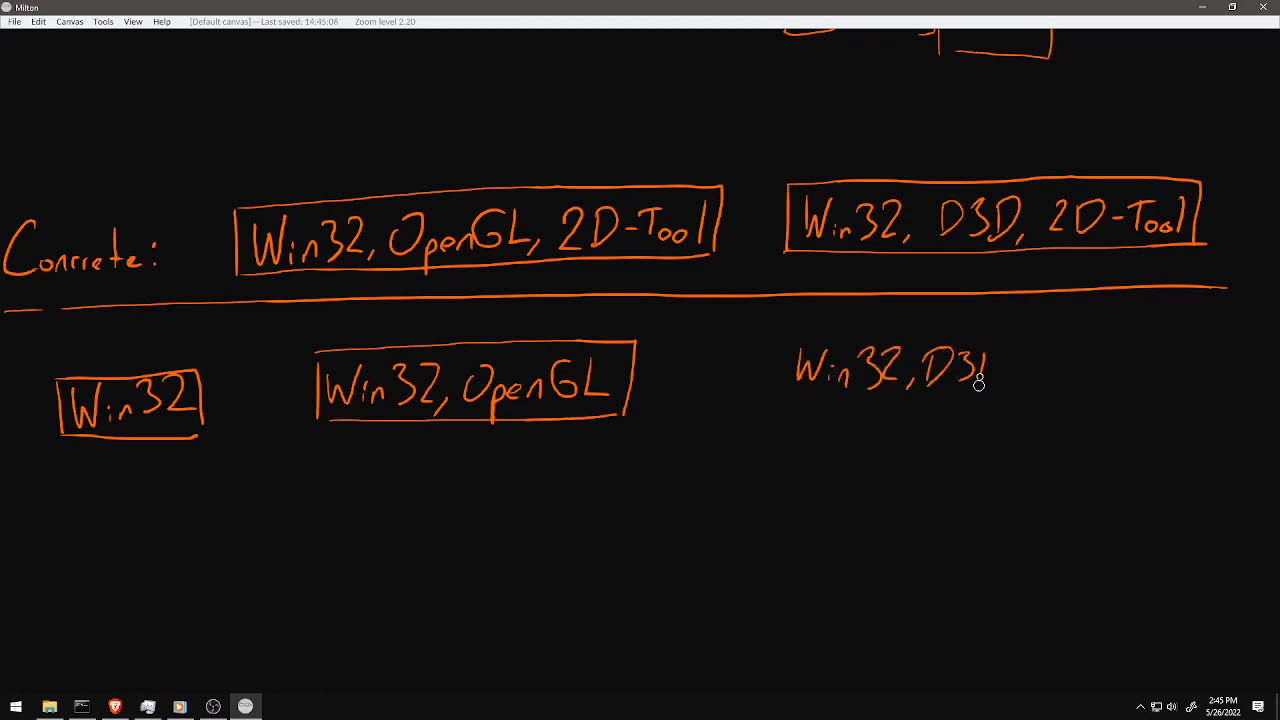
pyautogui.moveTo(775, 345); pyautogui.dragTo(1015, 400)
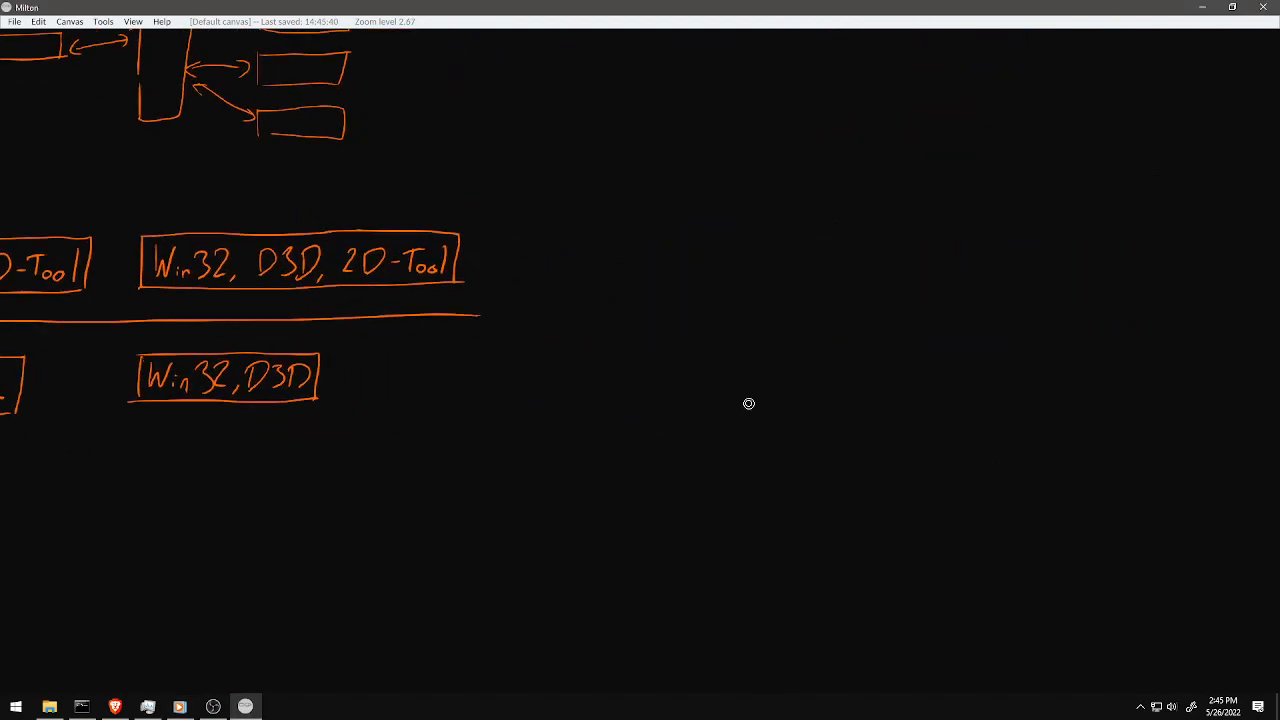
# - Write boxed OpenGL, 2D-Tool and D3D, 2D-Tool entries, then the question about making this code reusable
pyautogui.moveTo(530, 255); pyautogui.dragTo(795, 255)
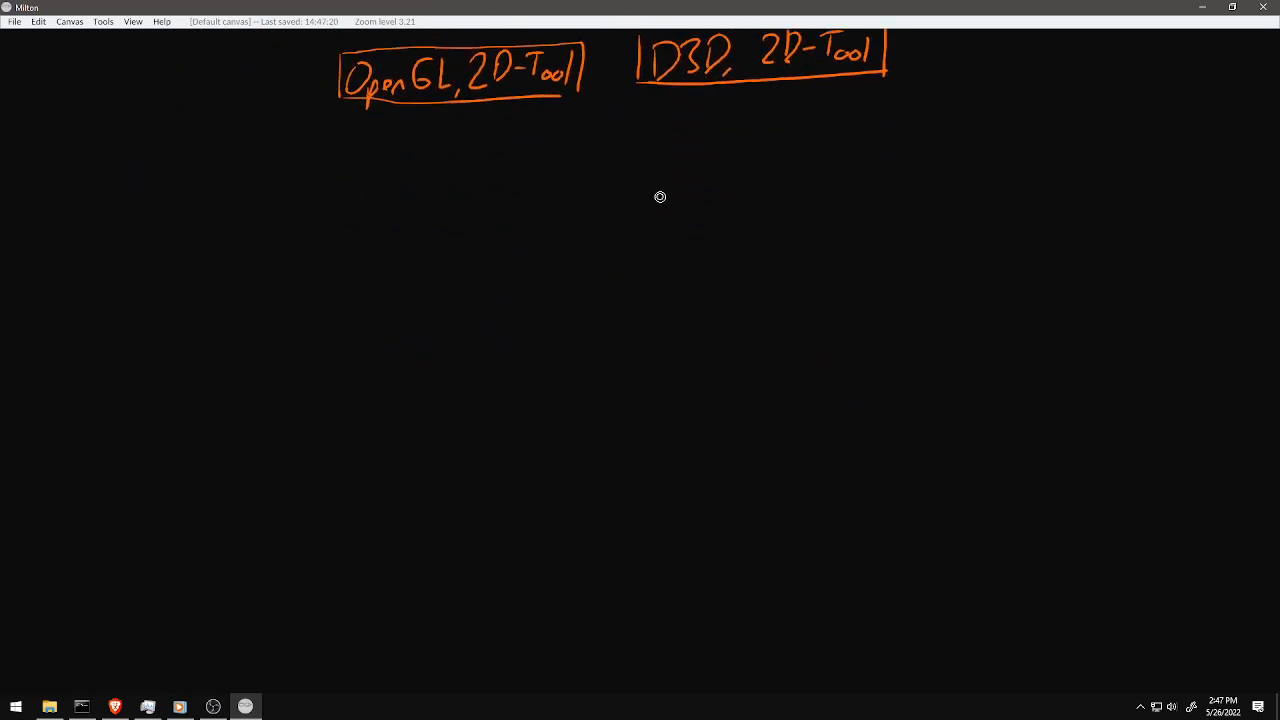
pyautogui.moveTo(205, 200); pyautogui.dragTo(465, 200)
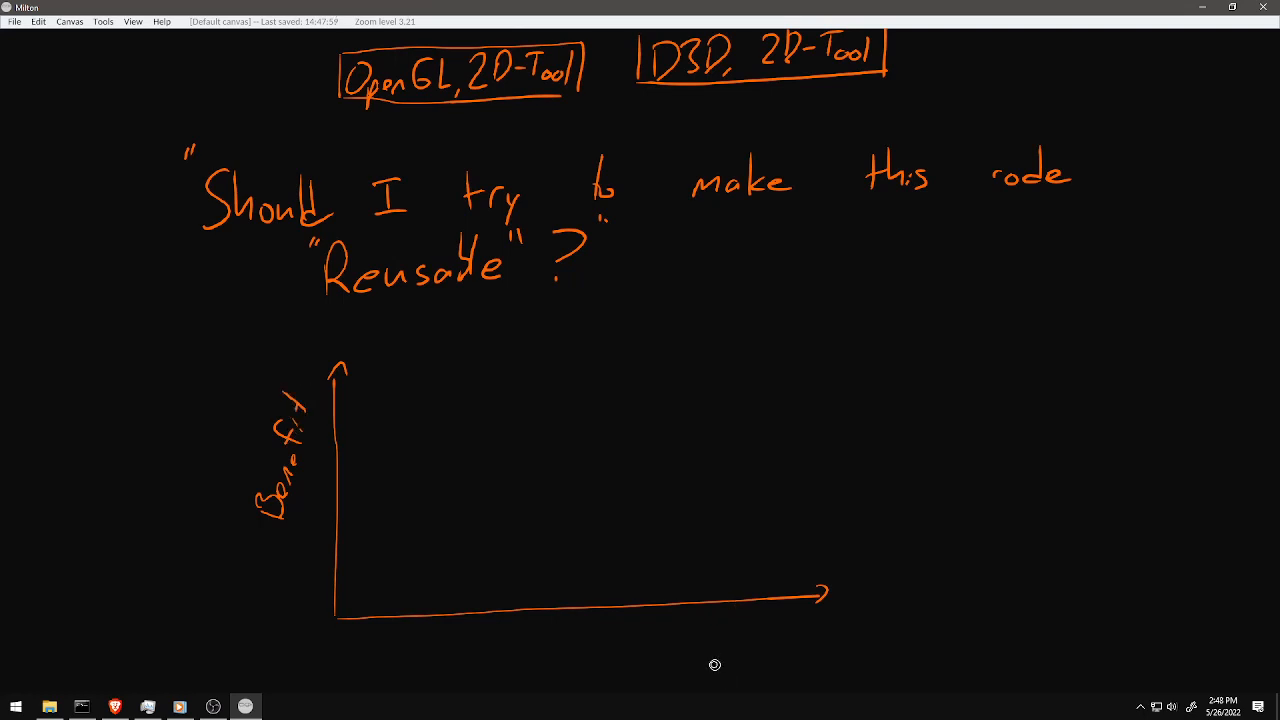
pyautogui.moveTo(808, 633)
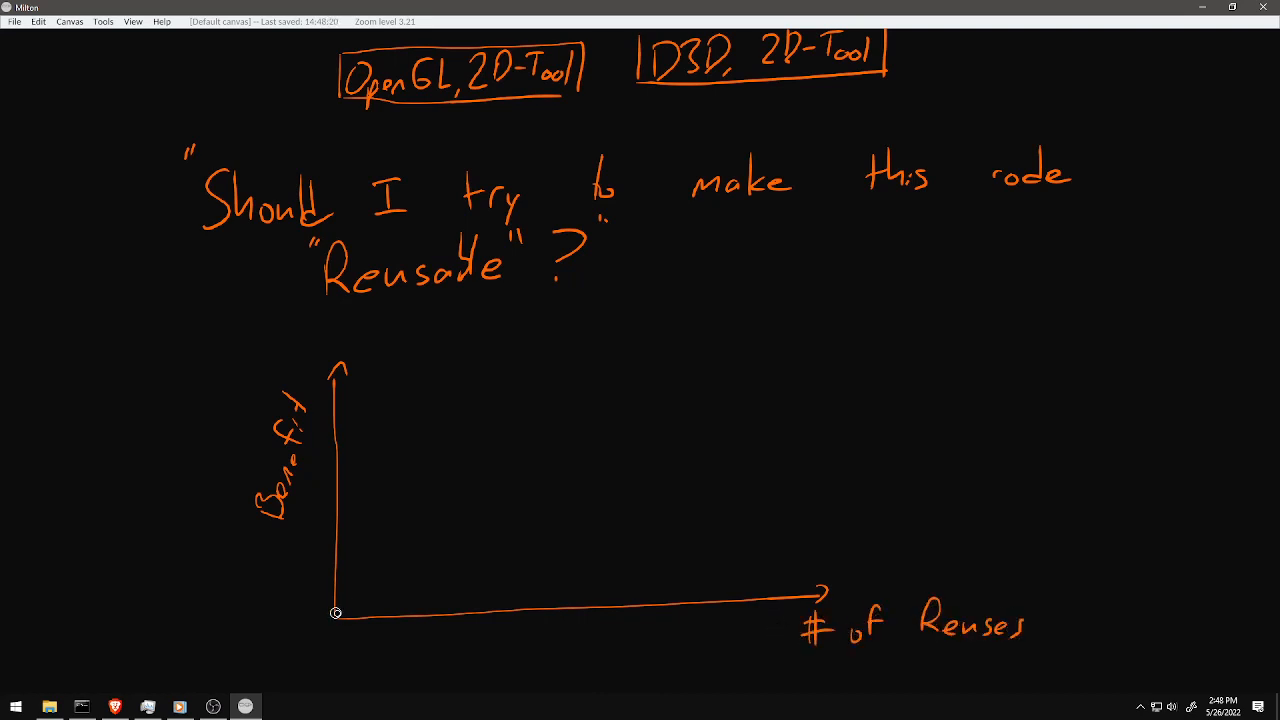
# - Continue the Benefit versus # of Reuses graph with its curve and labels
pyautogui.moveTo(336, 613); pyautogui.dragTo(715, 558)
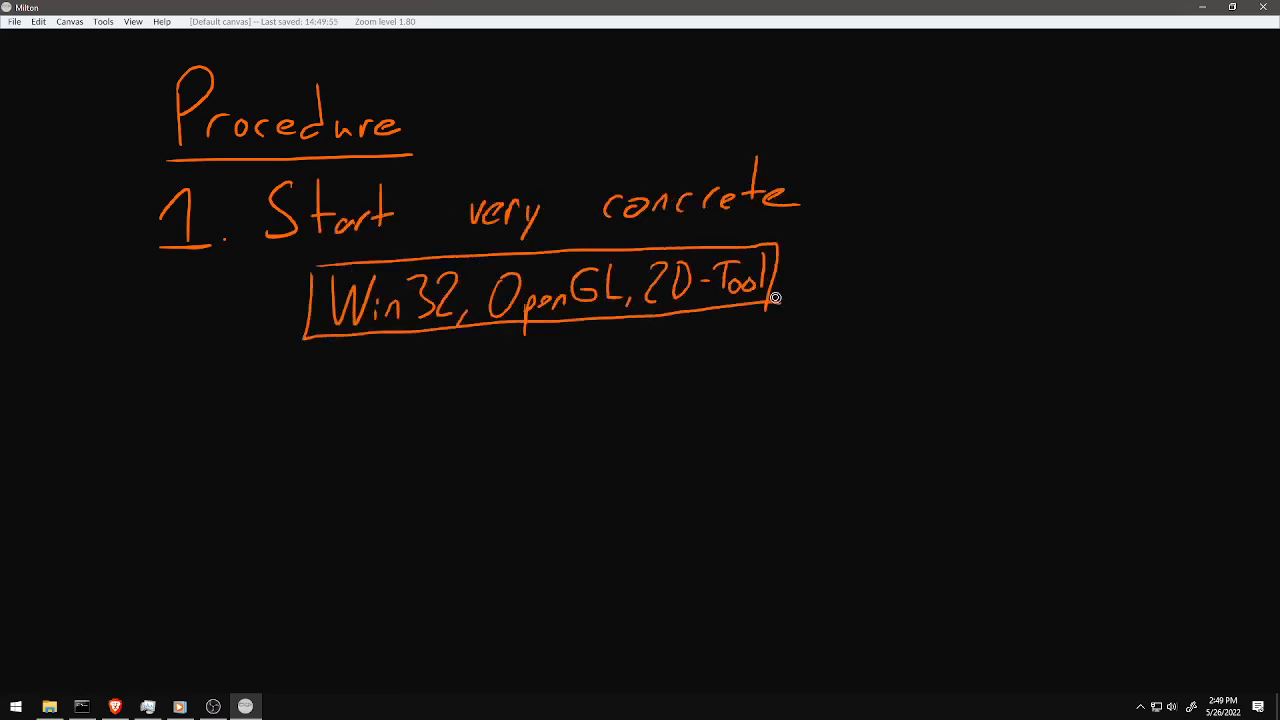
# - Arrow the box as My starting preference, then write step 2 with its What is Win32 / OpenGL questions
pyautogui.moveTo(850, 360); pyautogui.dragTo(975, 320)
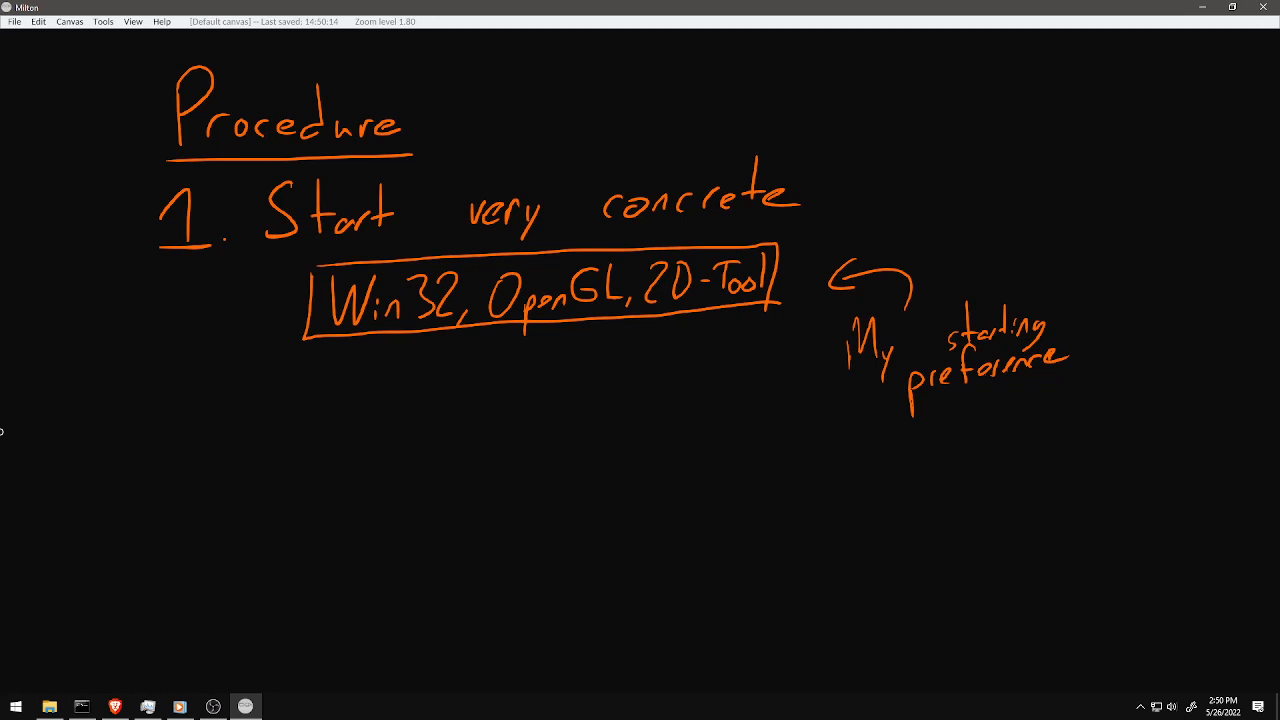
pyautogui.moveTo(200, 480); pyautogui.dragTo(185, 540)
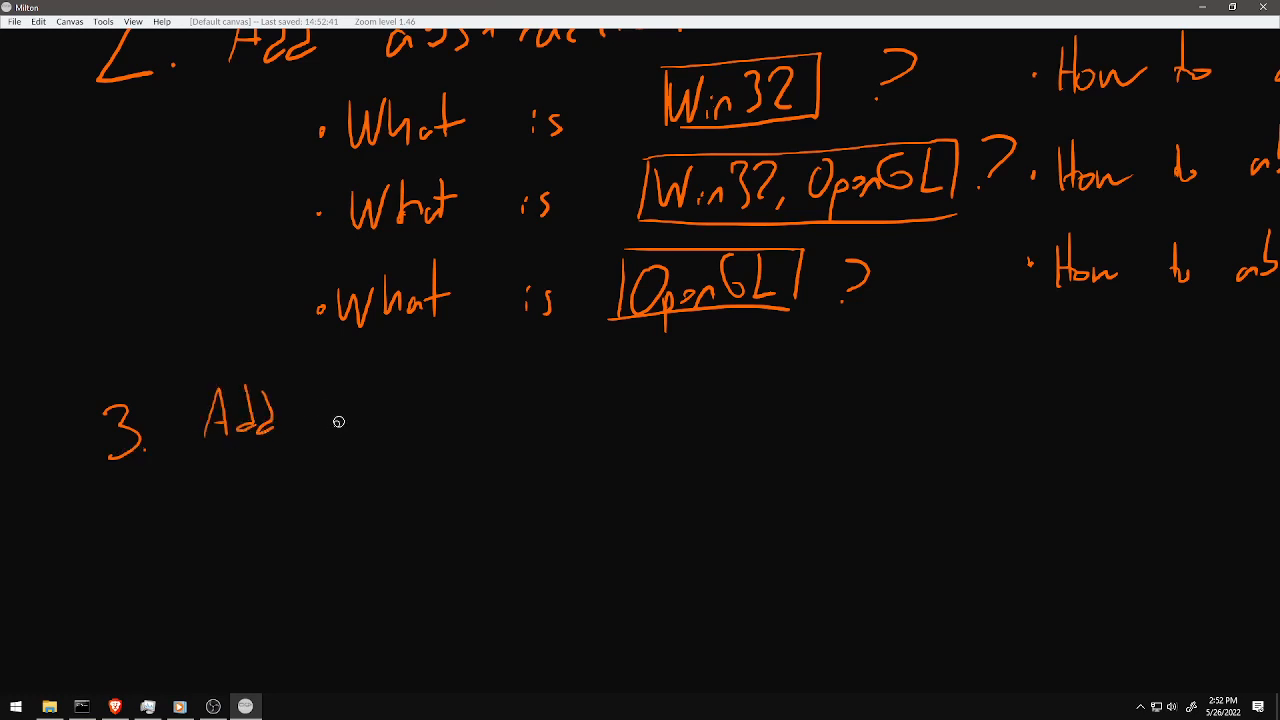
# - Write step 3, Add more concrete constraints, with boxed Win32, OpenGL and Win32, D3D entries
pyautogui.moveTo(340, 420); pyautogui.dragTo(645, 415)
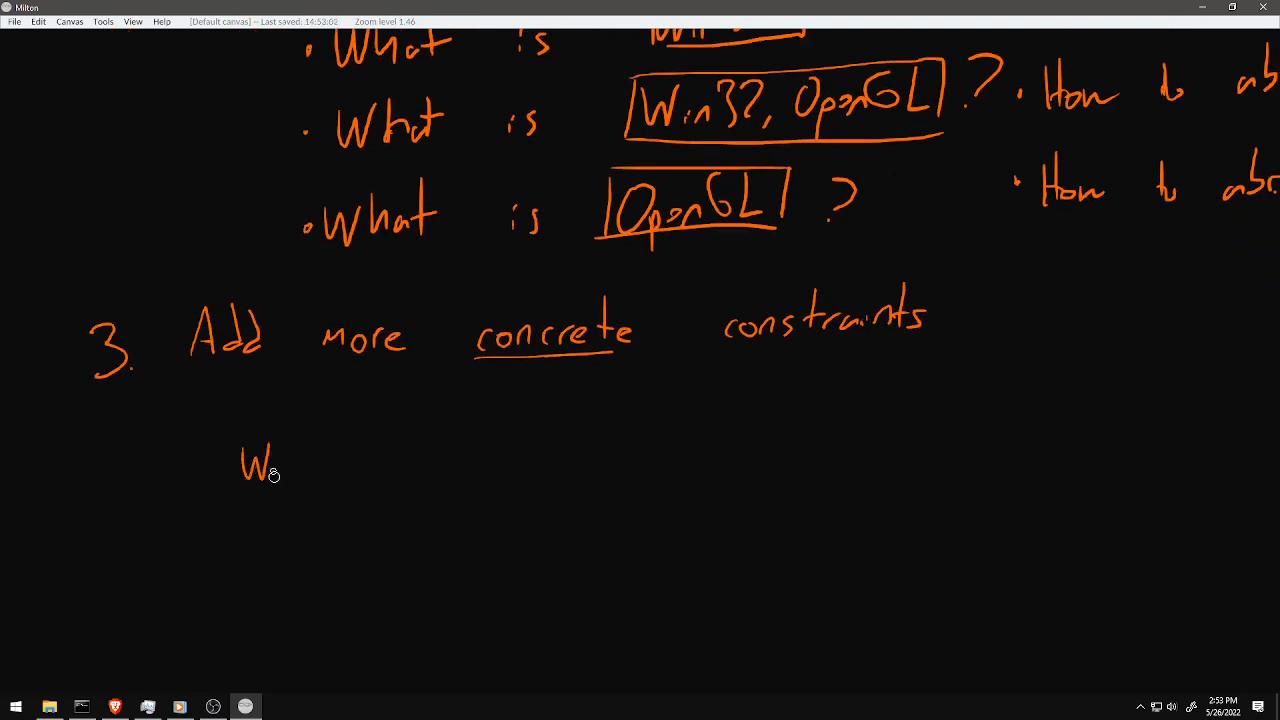
pyautogui.moveTo(240, 465); pyautogui.dragTo(460, 465)
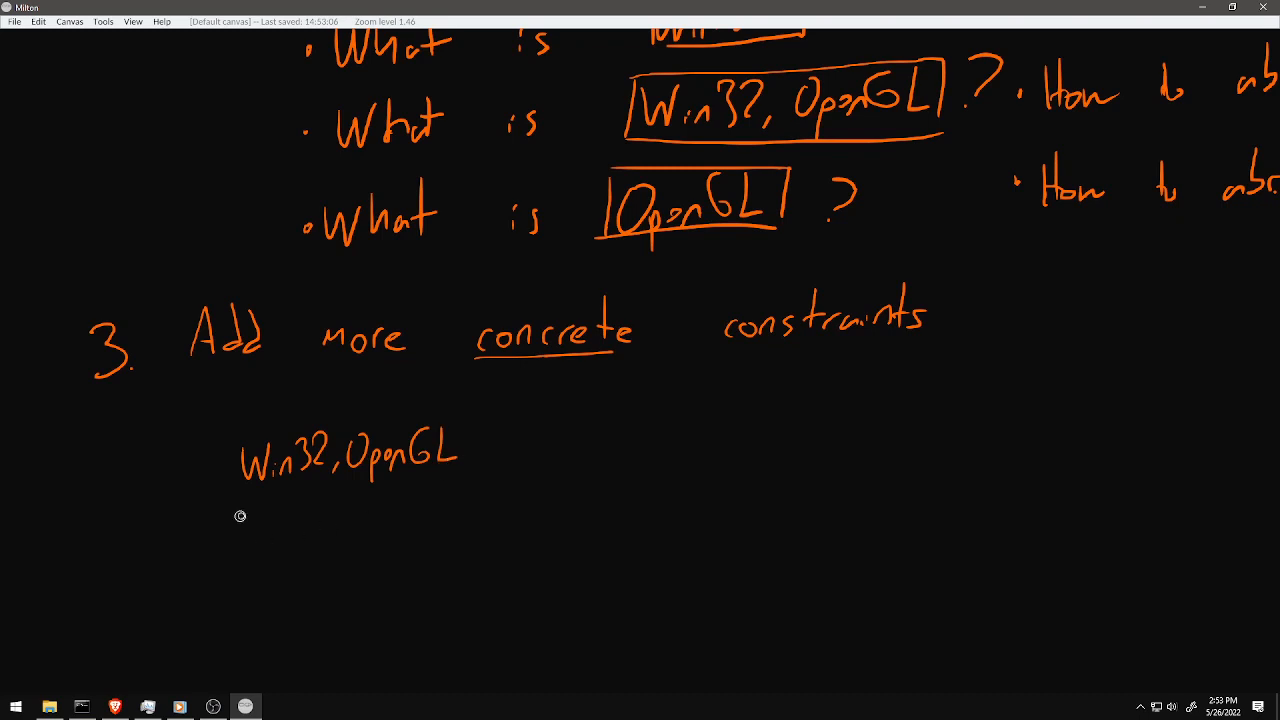
pyautogui.moveTo(240, 515); pyautogui.dragTo(430, 510)
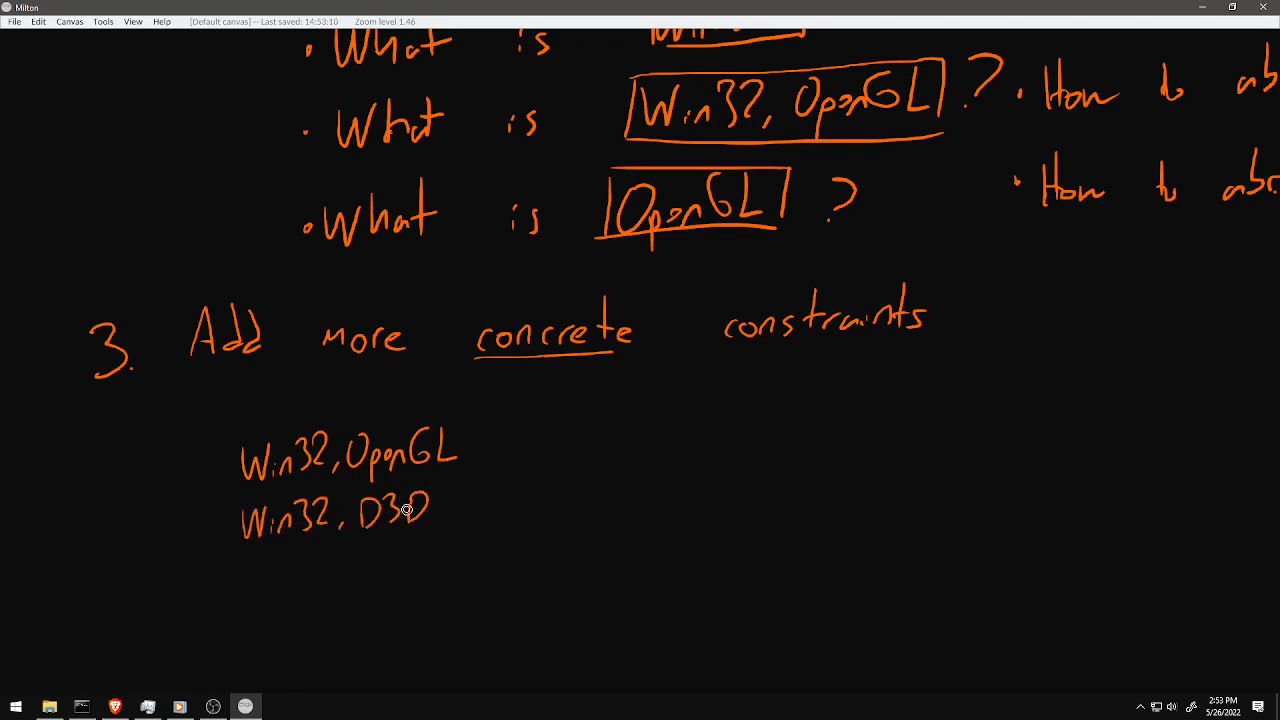
pyautogui.moveTo(230, 415); pyautogui.dragTo(460, 555)
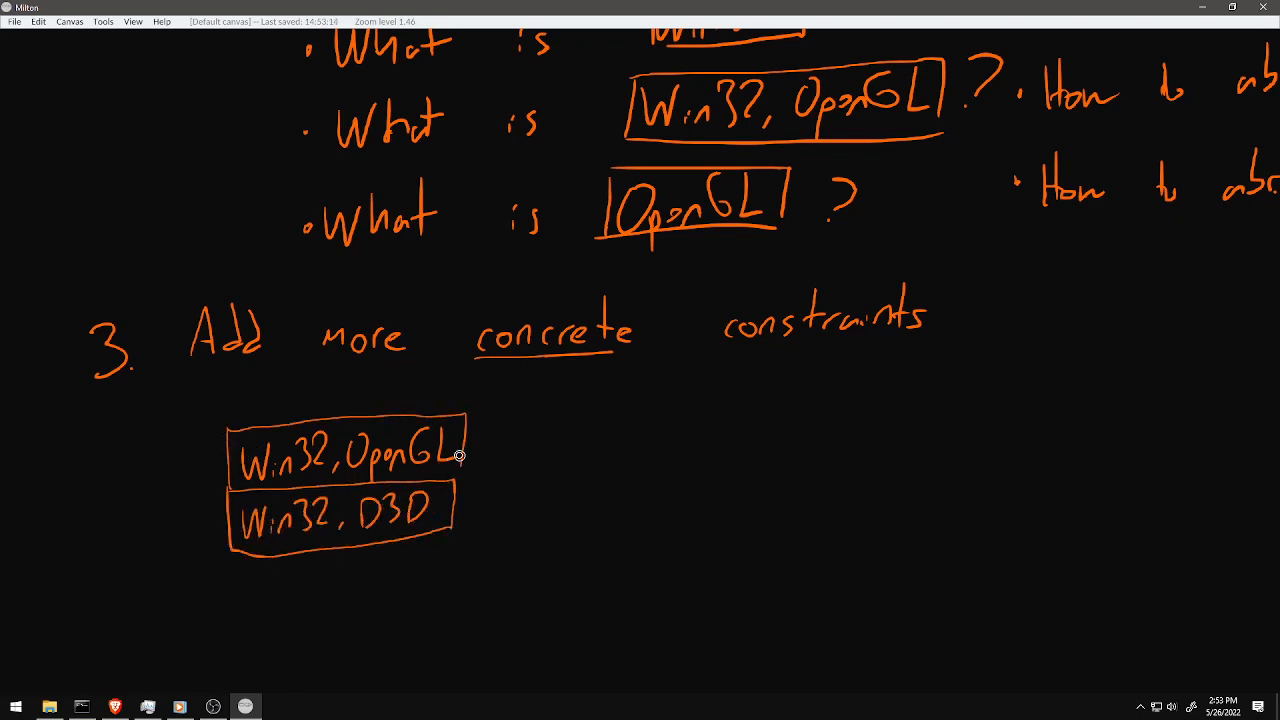
# - Arrow both combinations to an OS, API box and add the 2D-Tool combinations with Tool Example boxes
pyautogui.moveTo(465, 455); pyautogui.dragTo(595, 450)
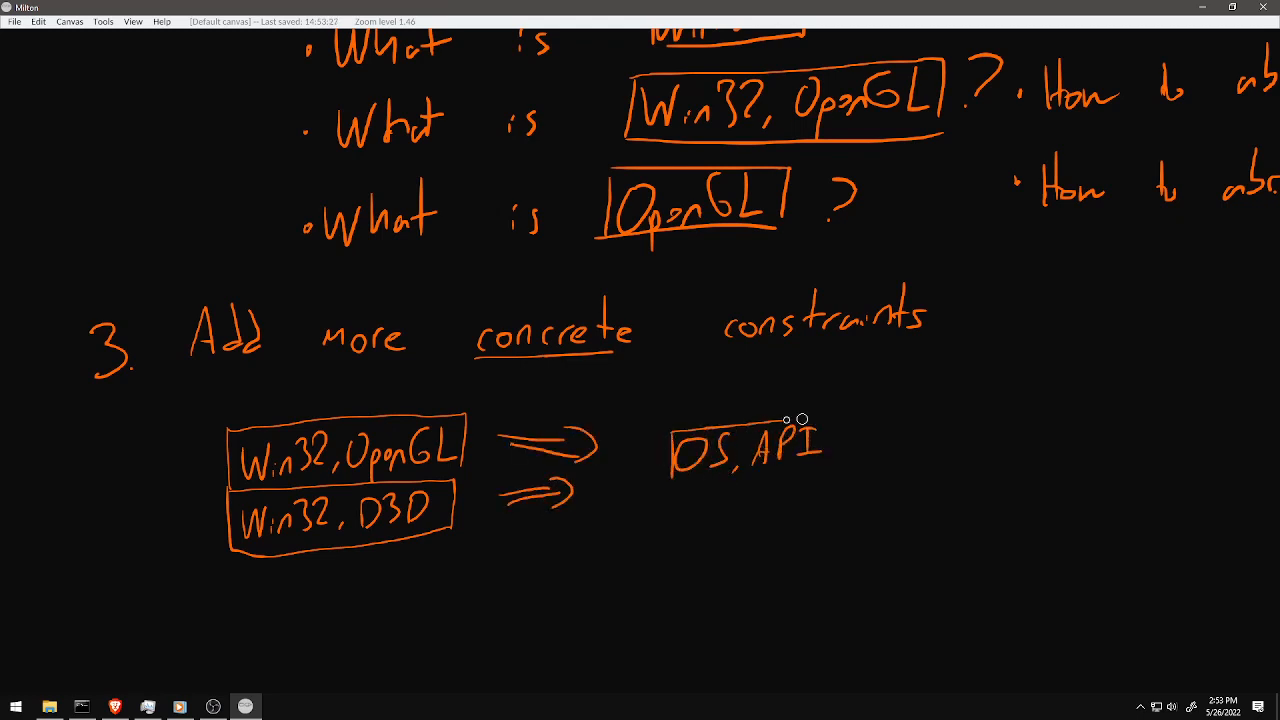
pyautogui.scroll(-3)
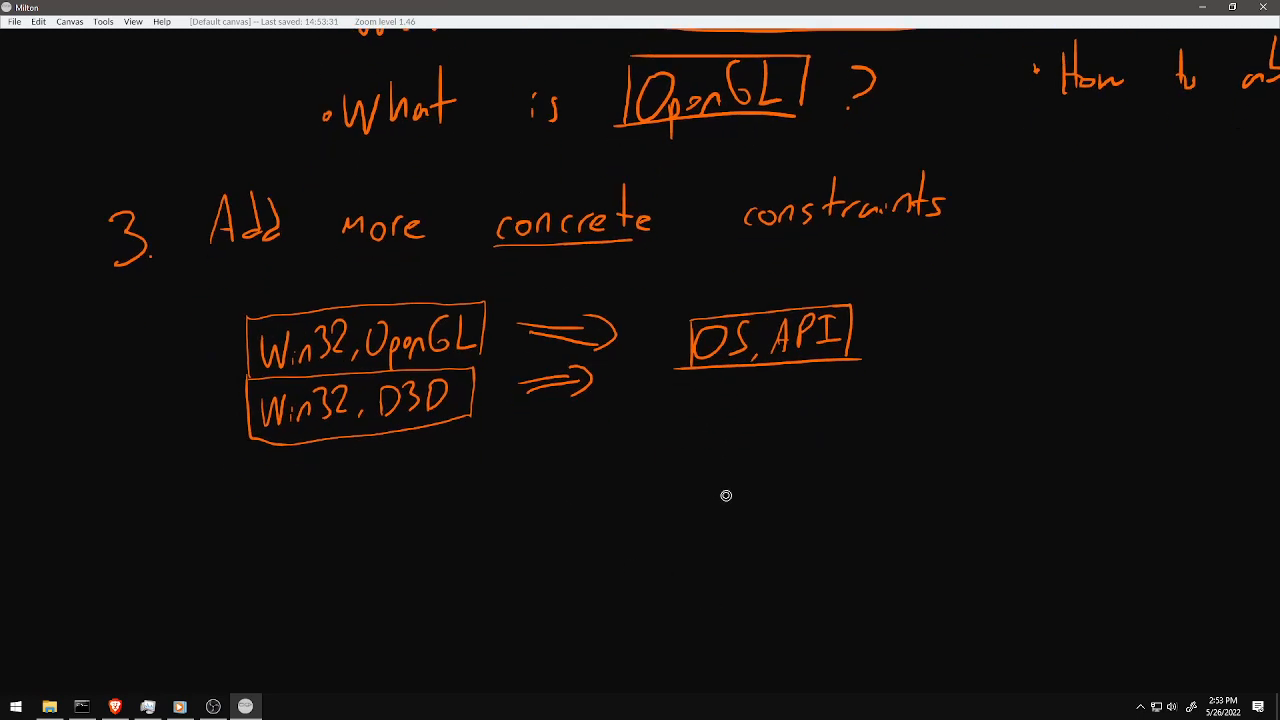
pyautogui.moveTo(270, 530); pyautogui.dragTo(430, 510)
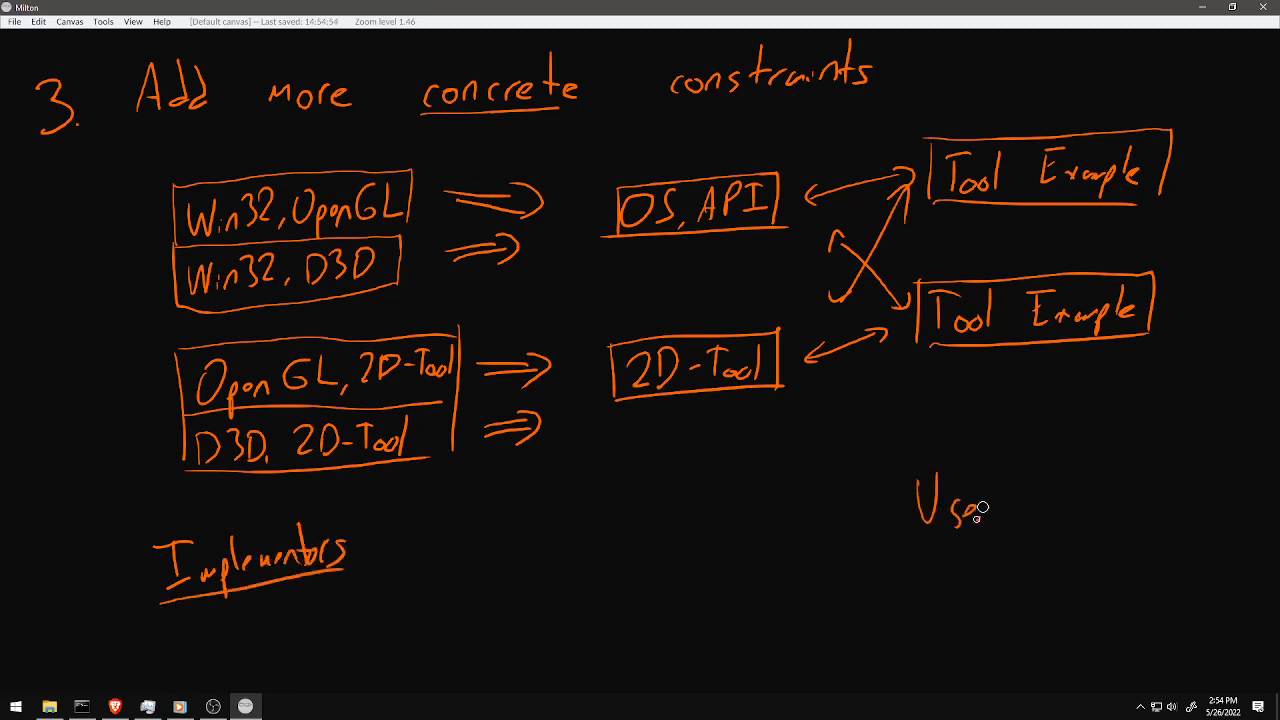
# - Write and underline the 'Users' label and link the 2D-Tool combinations back to OS, API
pyautogui.moveTo(960, 510); pyautogui.dragTo(1010, 545)
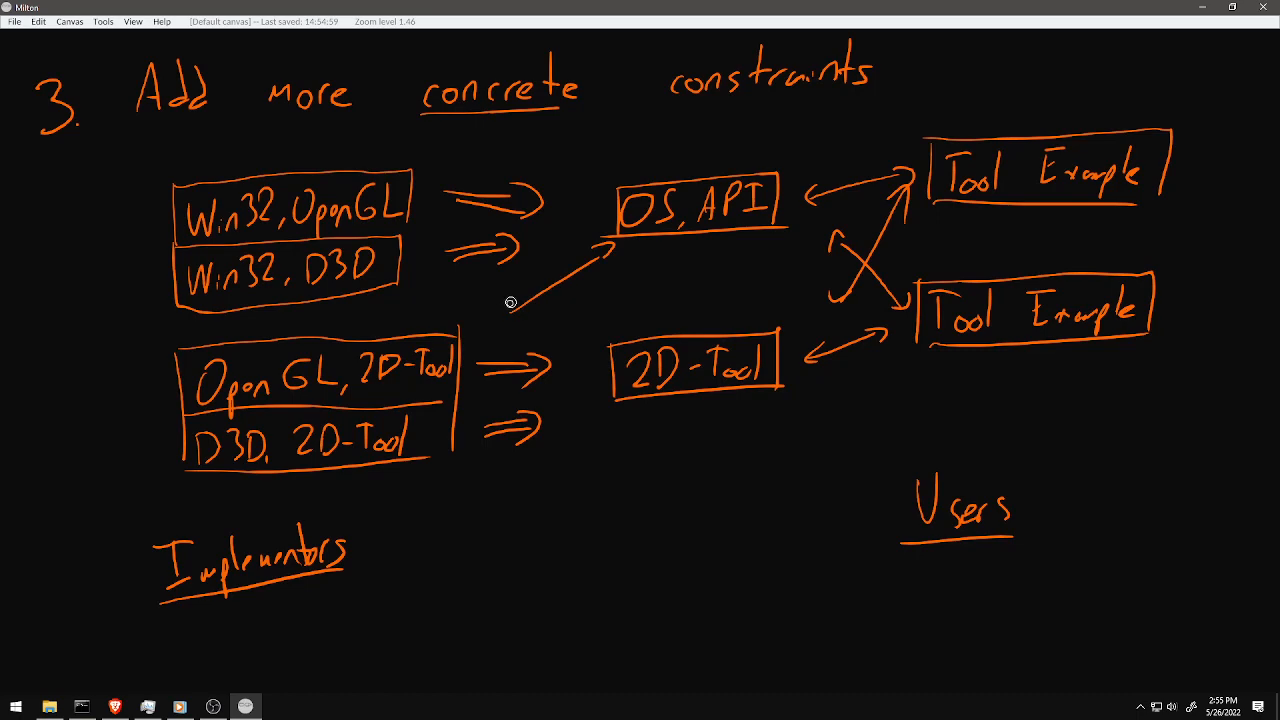
pyautogui.moveTo(510, 303); pyautogui.dragTo(535, 312)
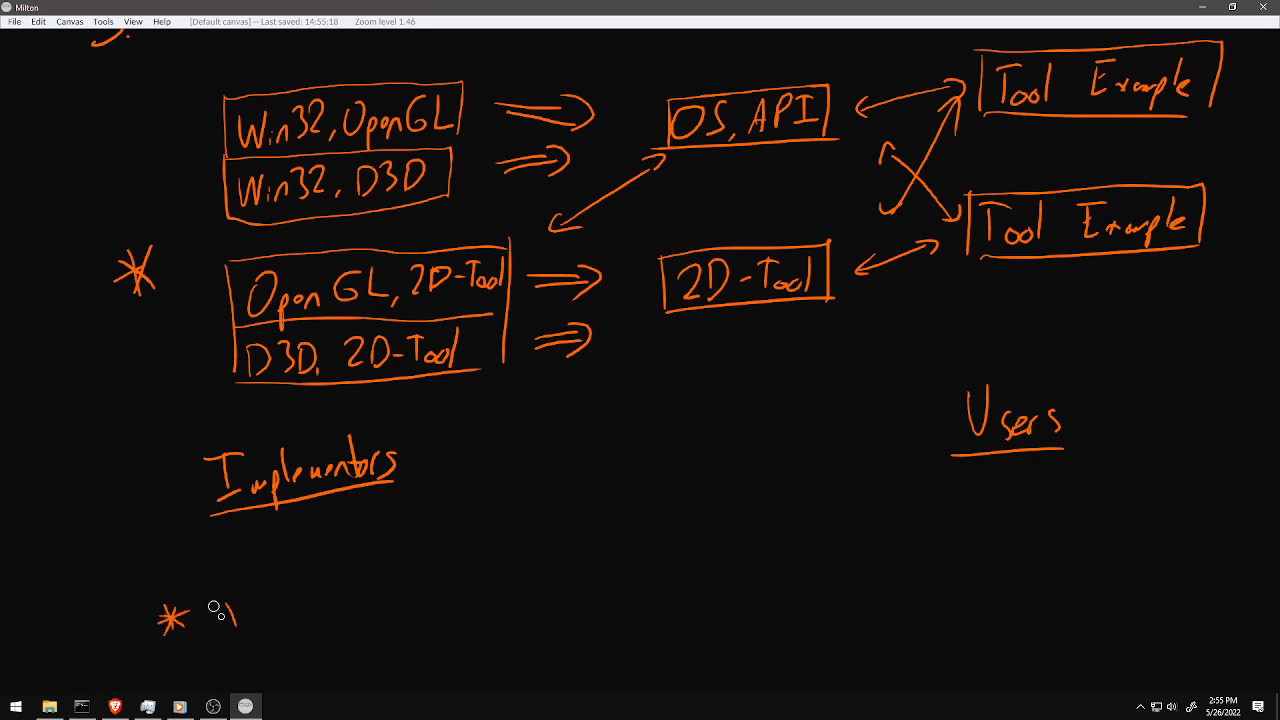
# - Add the starred footnote that ideally a Linux example would exist too
pyautogui.moveTo(210, 600); pyautogui.dragTo(490, 560)
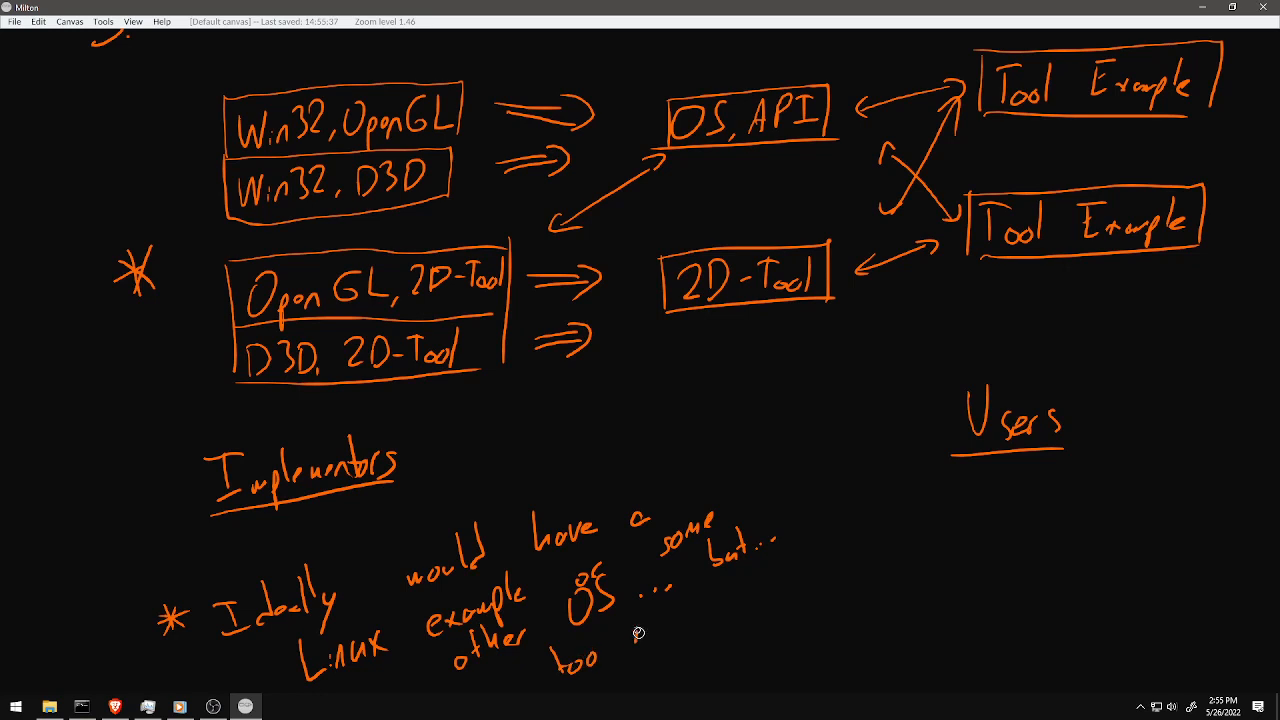
pyautogui.moveTo(640, 633); pyautogui.dragTo(800, 590)
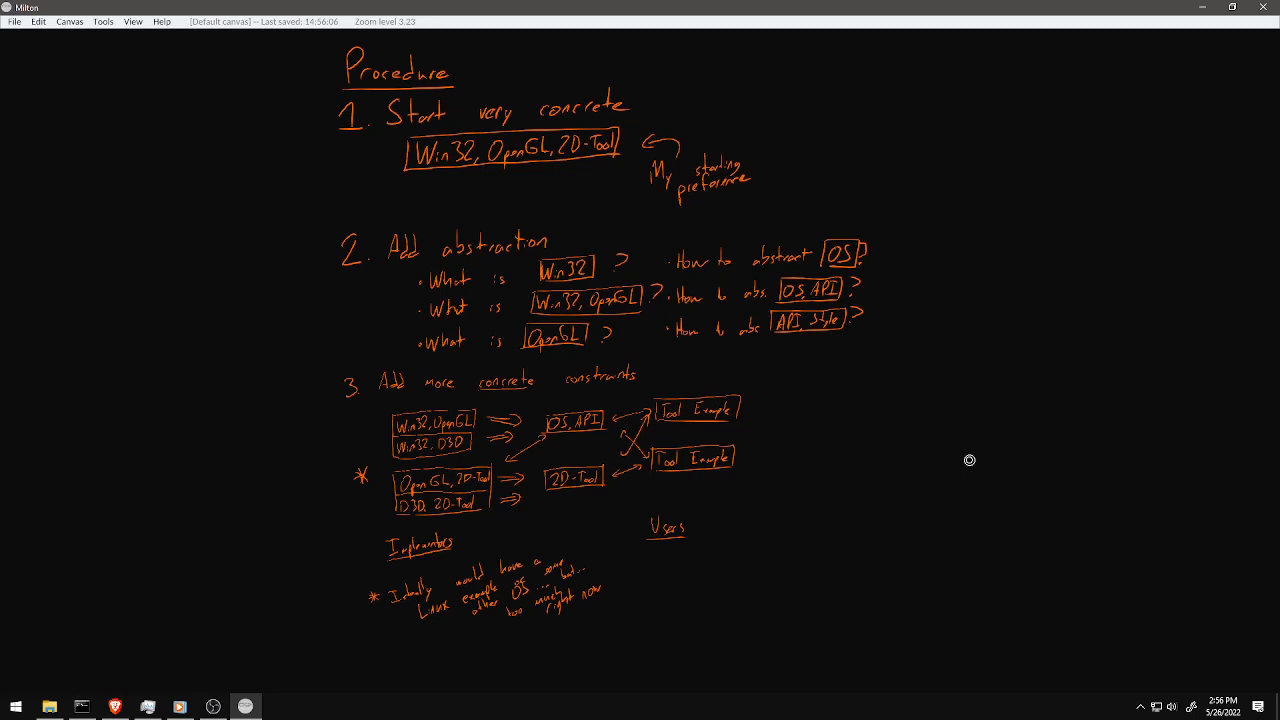
# - Write '4. Iterate' below the step 3 diagram to finish the procedure
pyautogui.moveTo(745, 600); pyautogui.dragTo(840, 540)
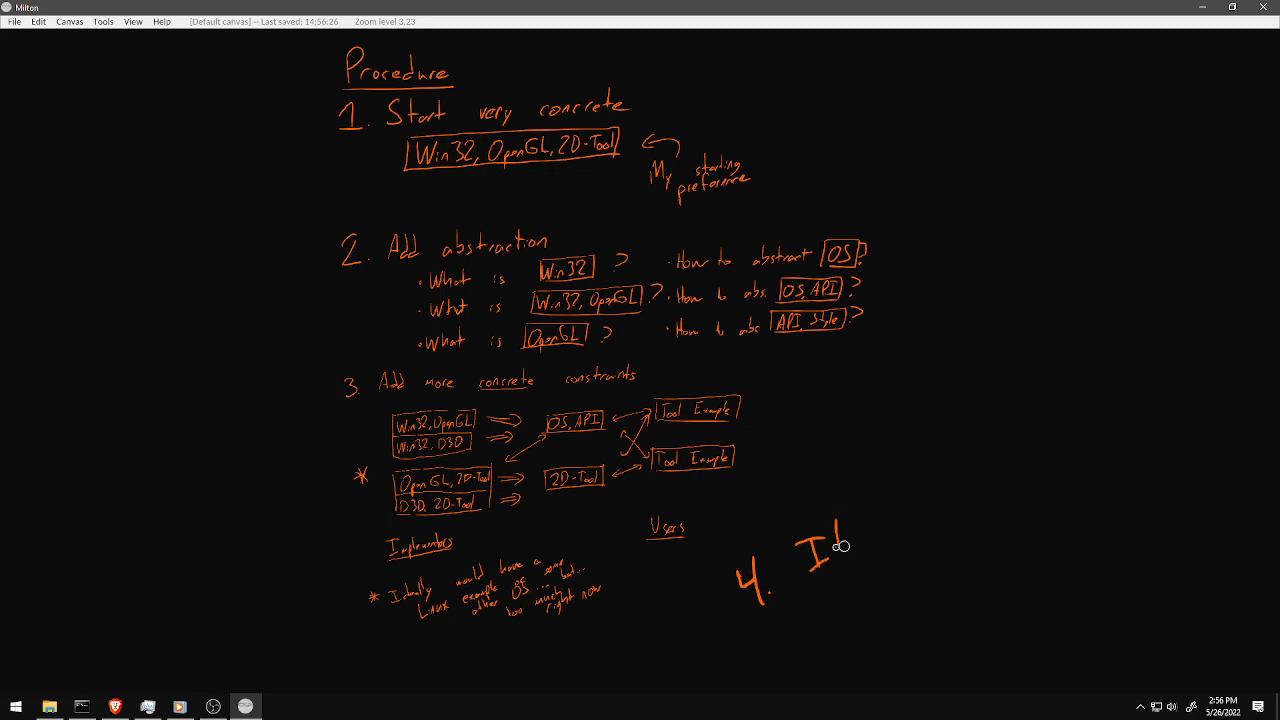
pyautogui.moveTo(845, 545); pyautogui.dragTo(920, 520)
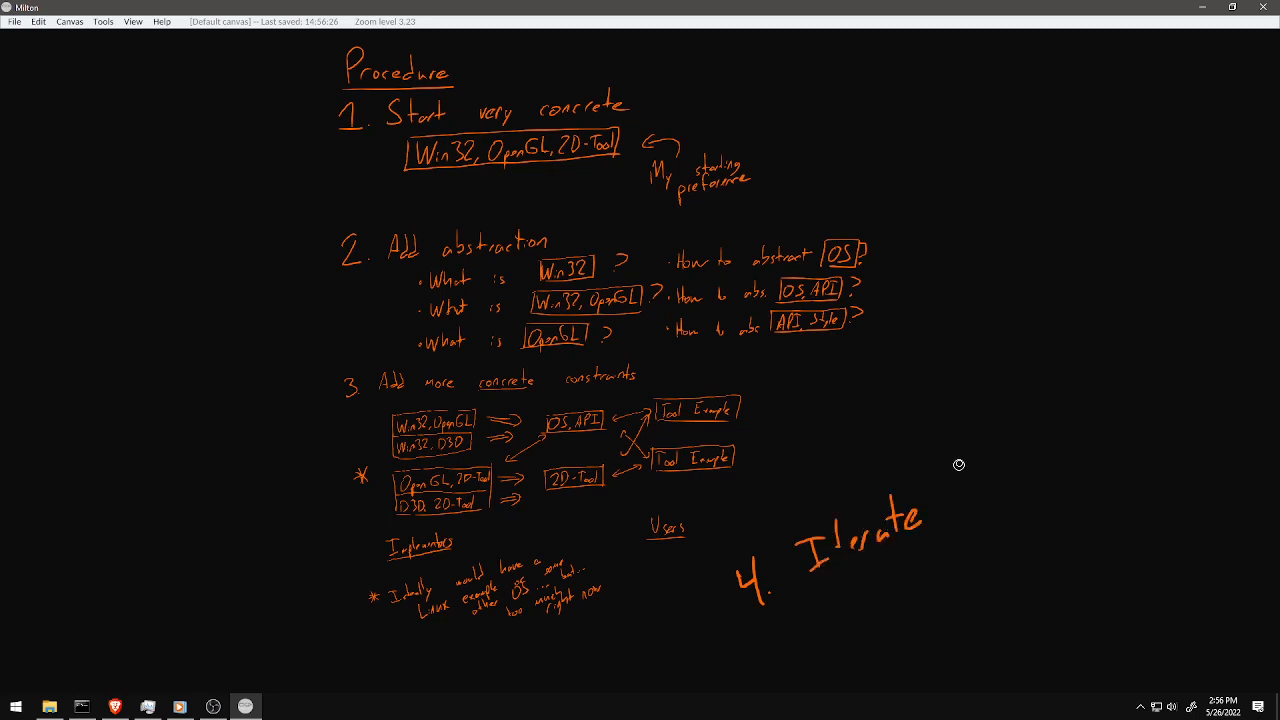